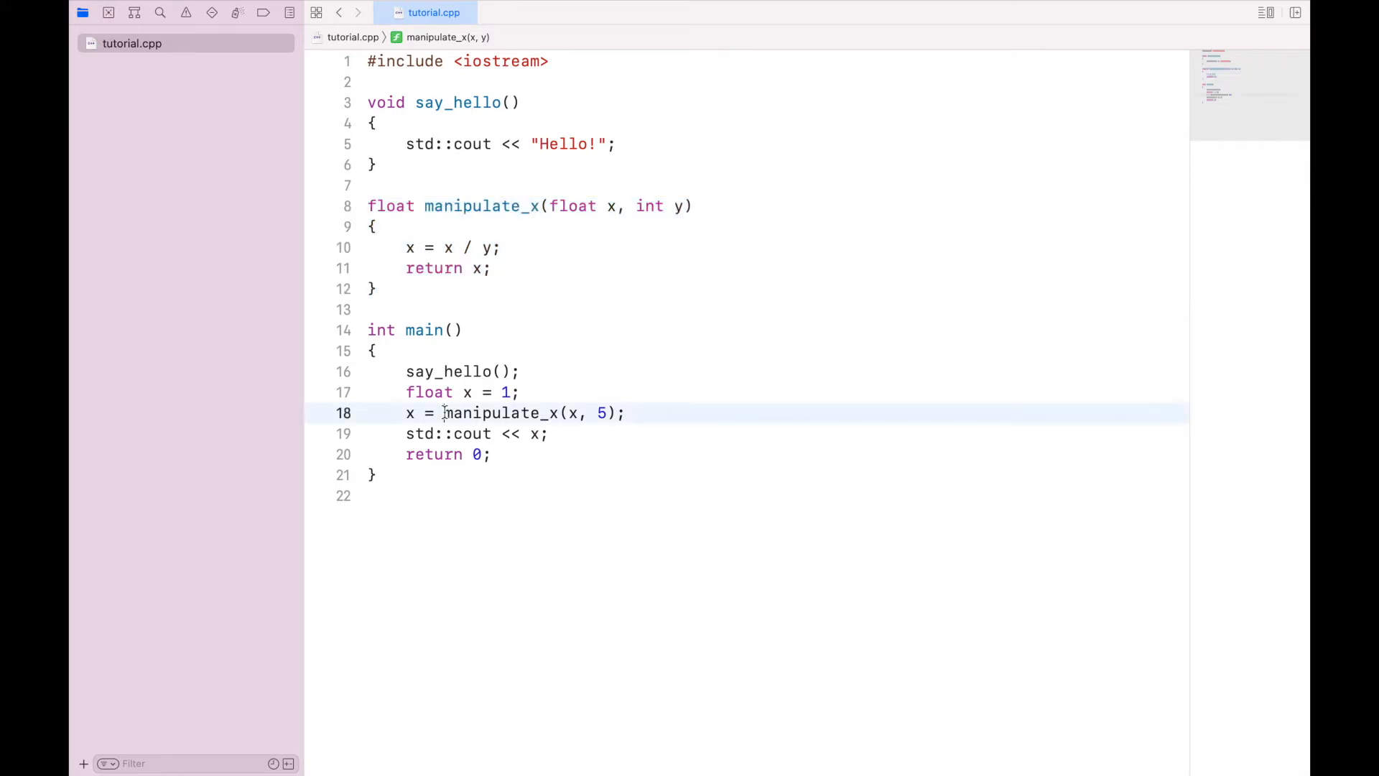
Wrap x = manipulate_x(x, 5); in main inside an if (x > 1) block with braces.
double_click(499, 413)
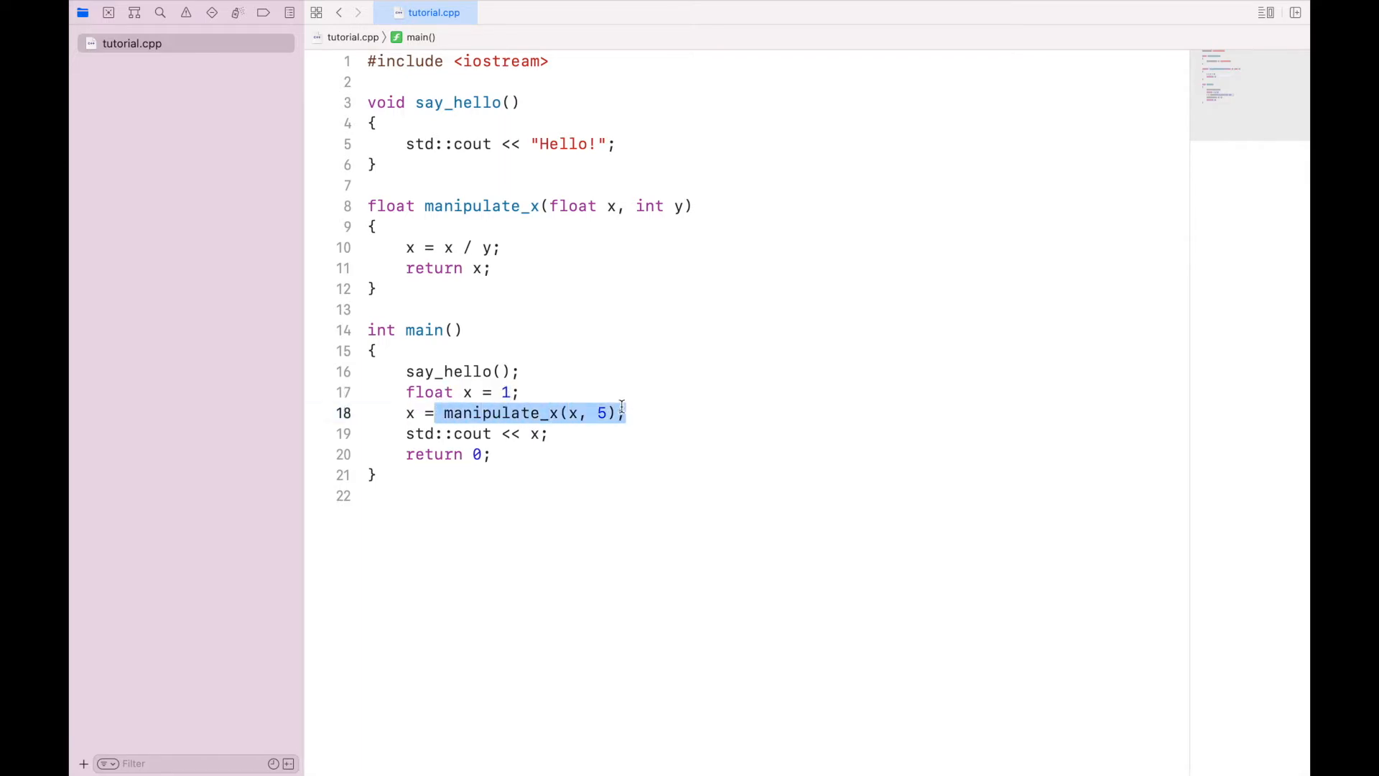
left_click(522, 392)
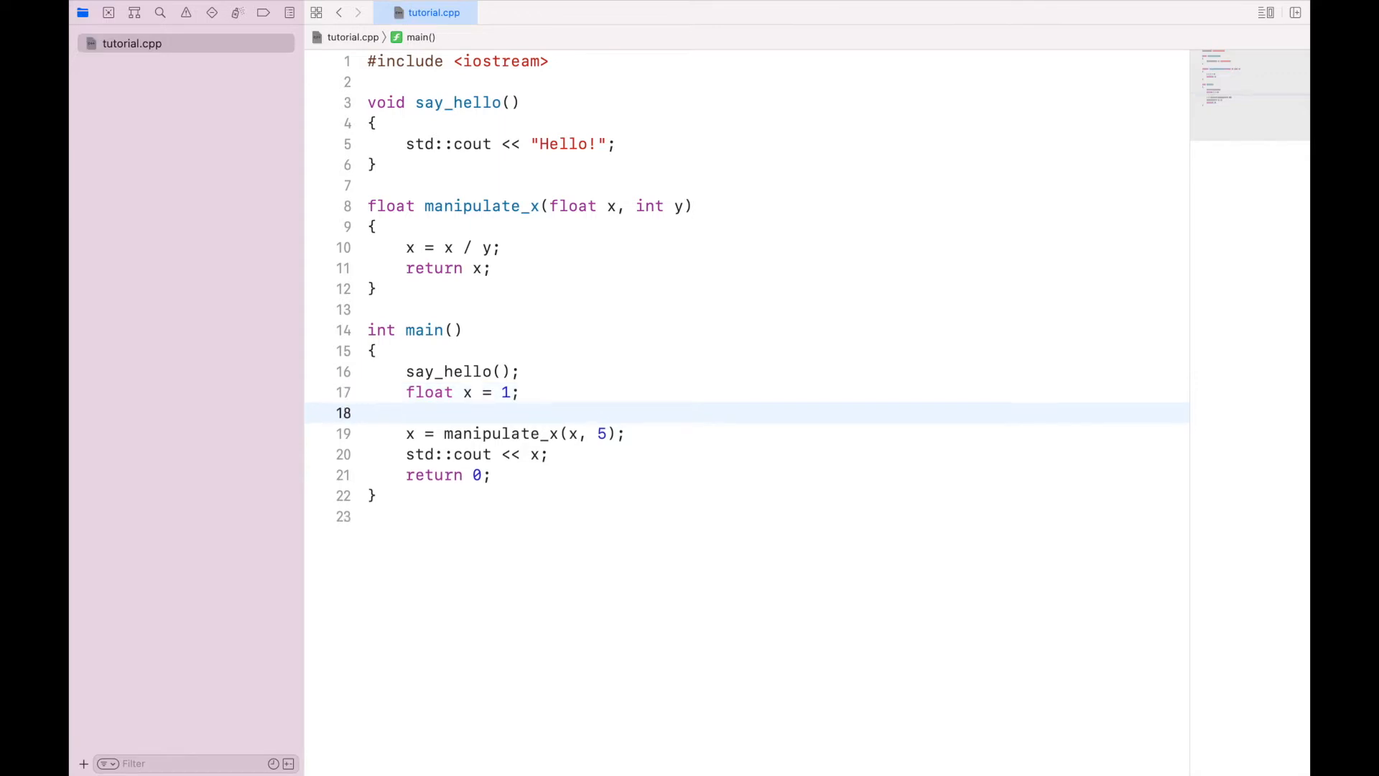
type("if (x")
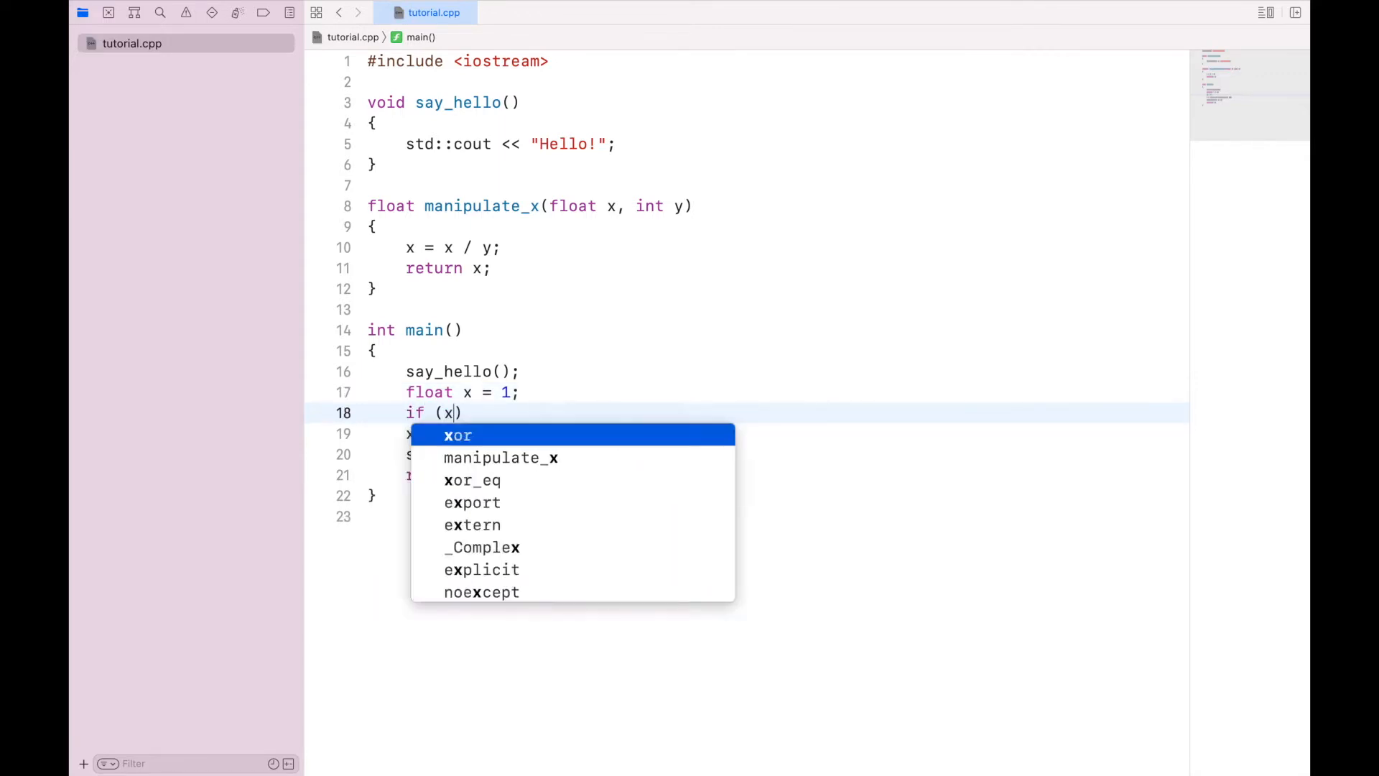
type("> 1)")
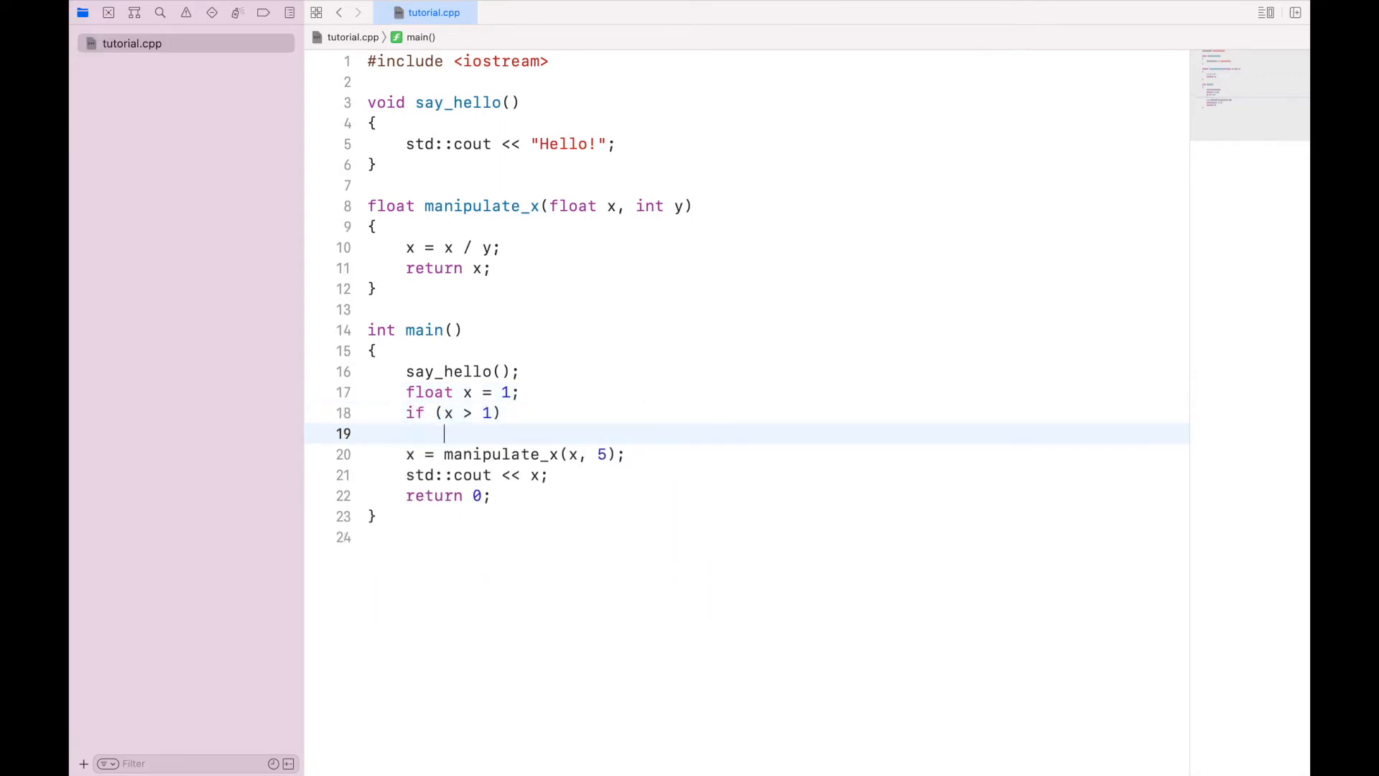
type("{")
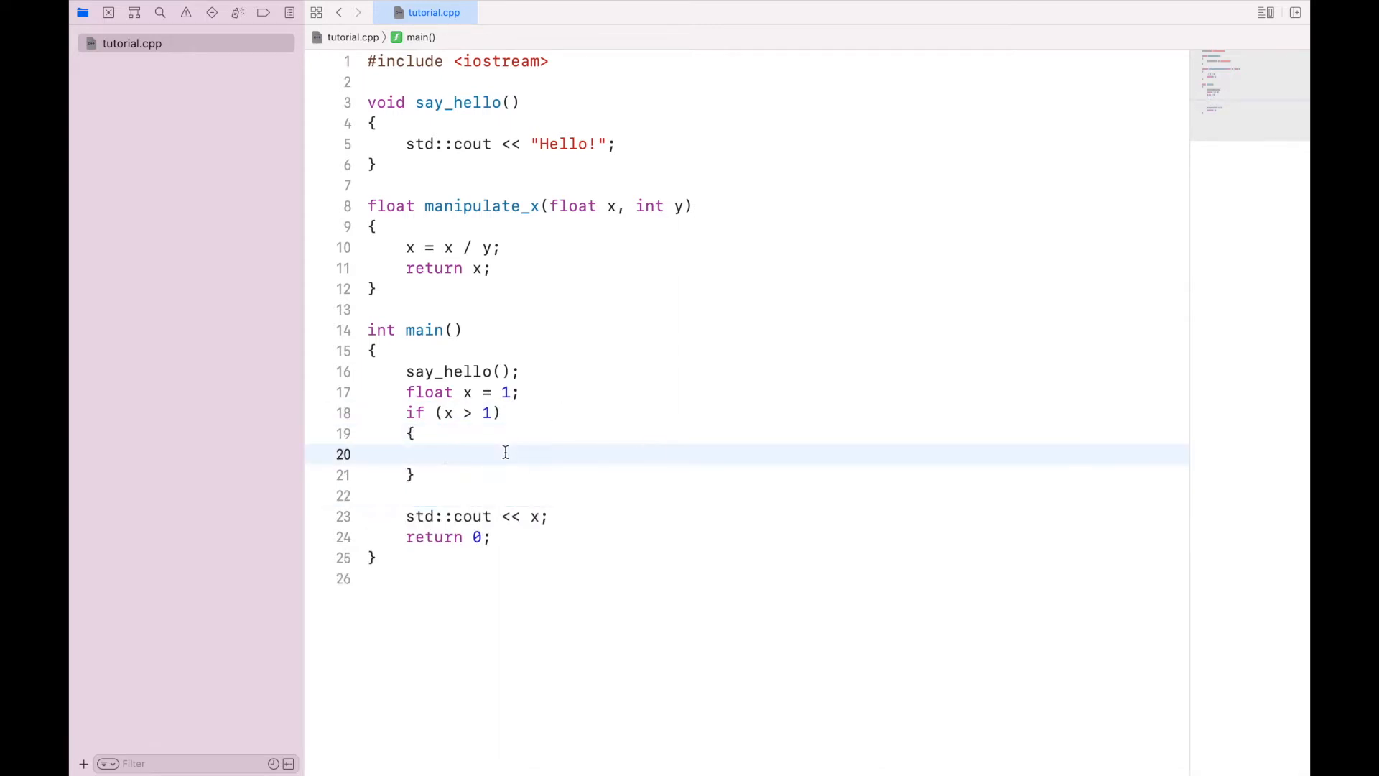
type("x = manipulate_x(x, 5);")
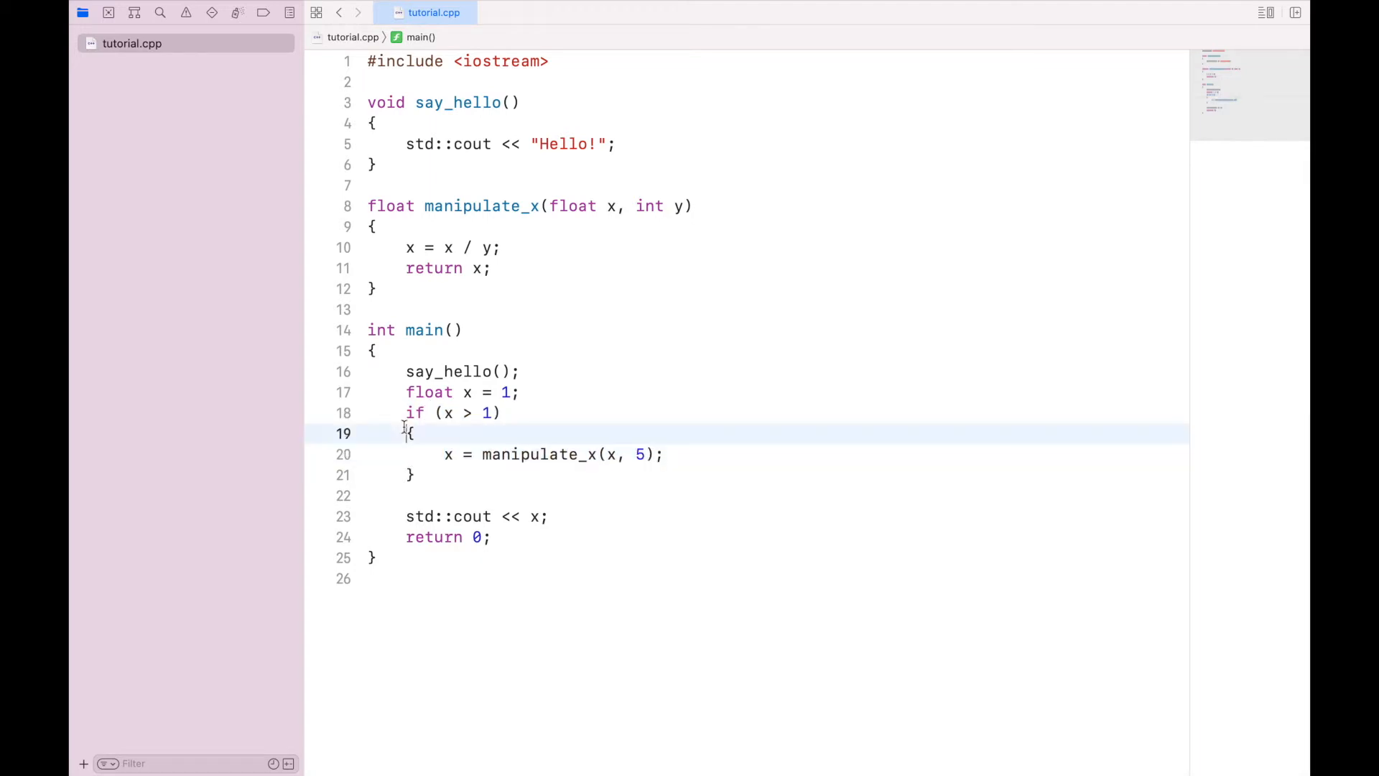
left_click_drag(409, 432, 414, 476)
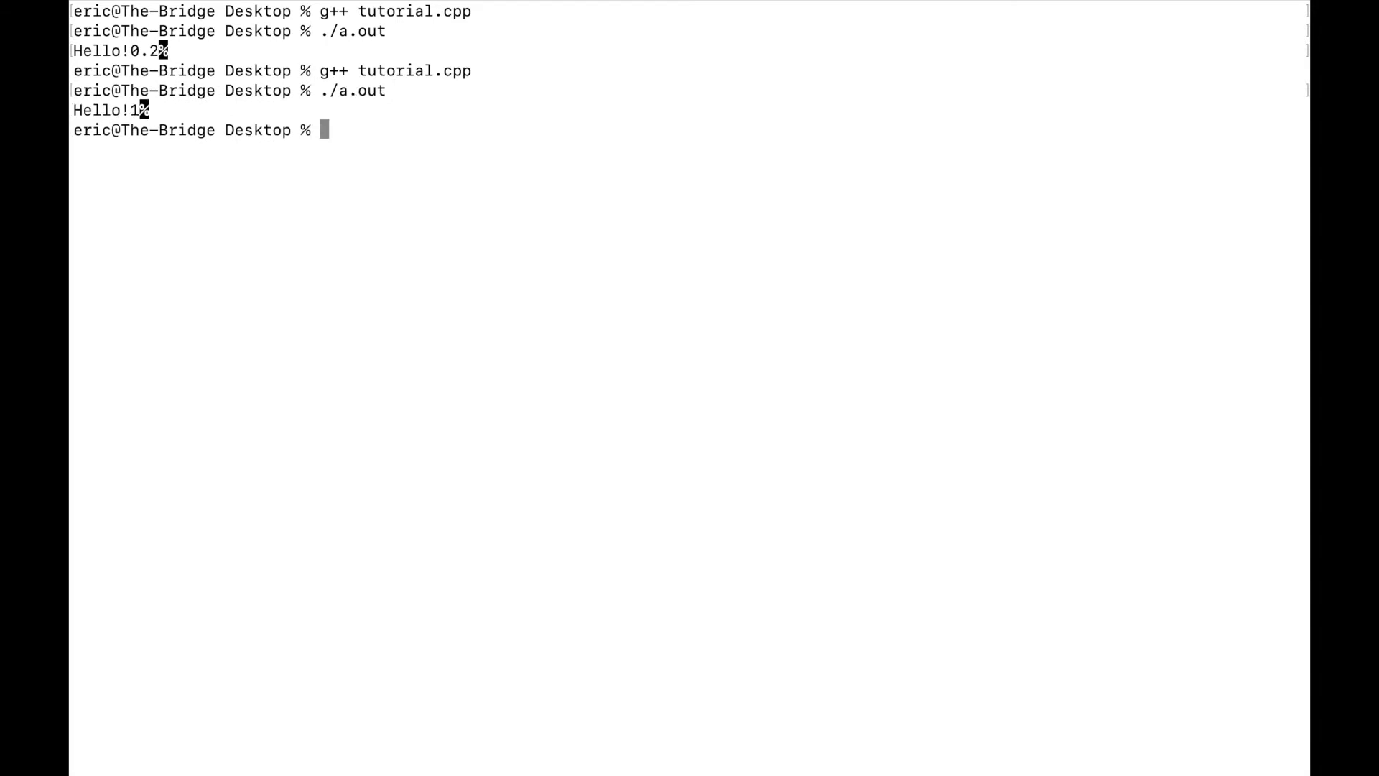
mouse_move(473, 321)
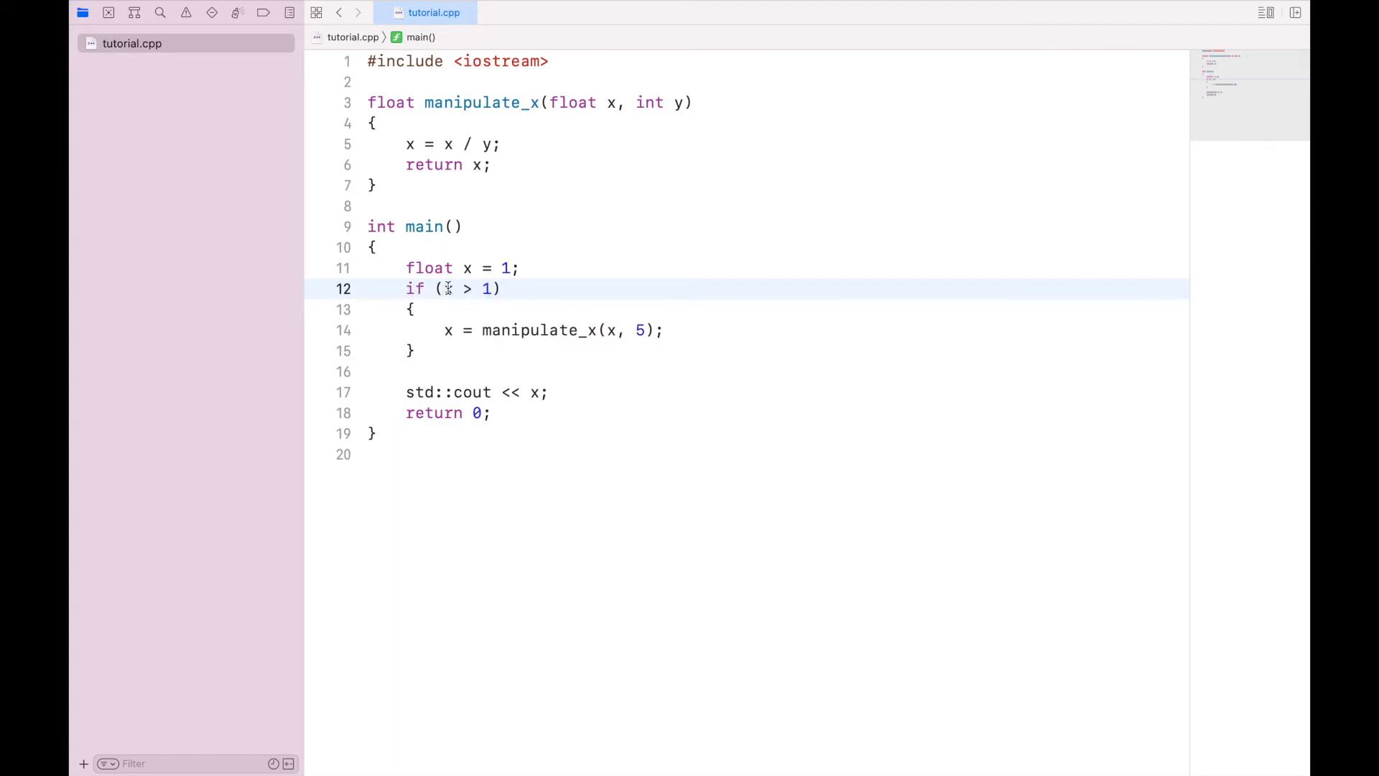
mouse_move(425, 342)
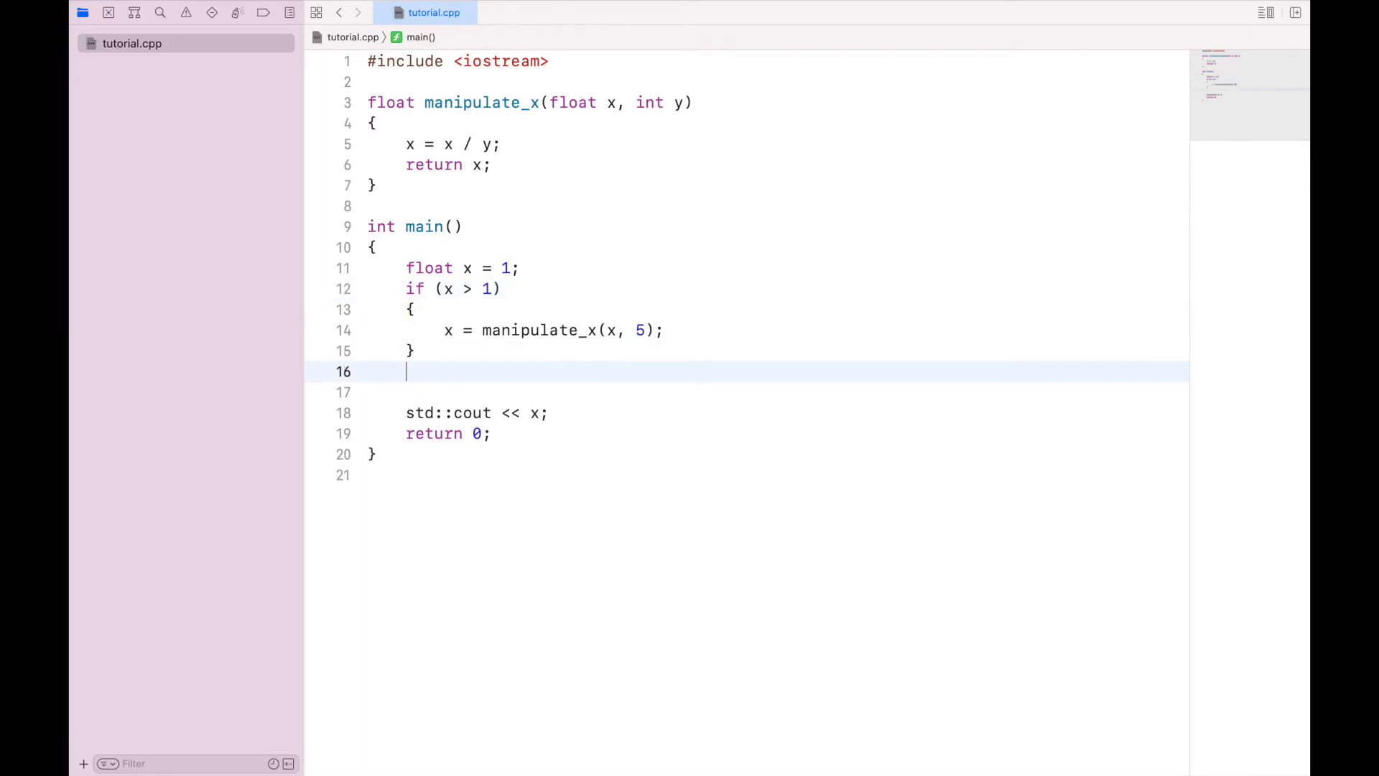
Add an else branch after the if block containing x = x - 1;.
type("else")
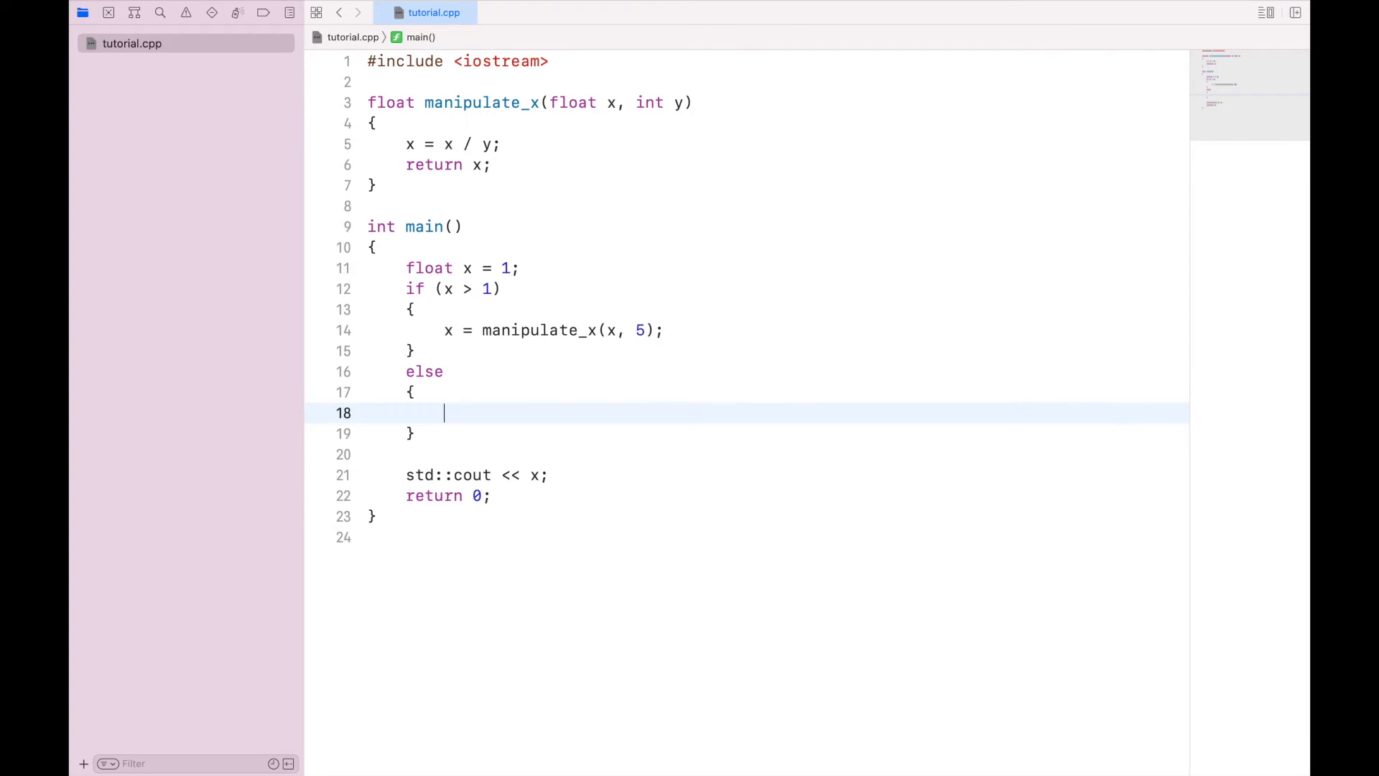
type("x = x")
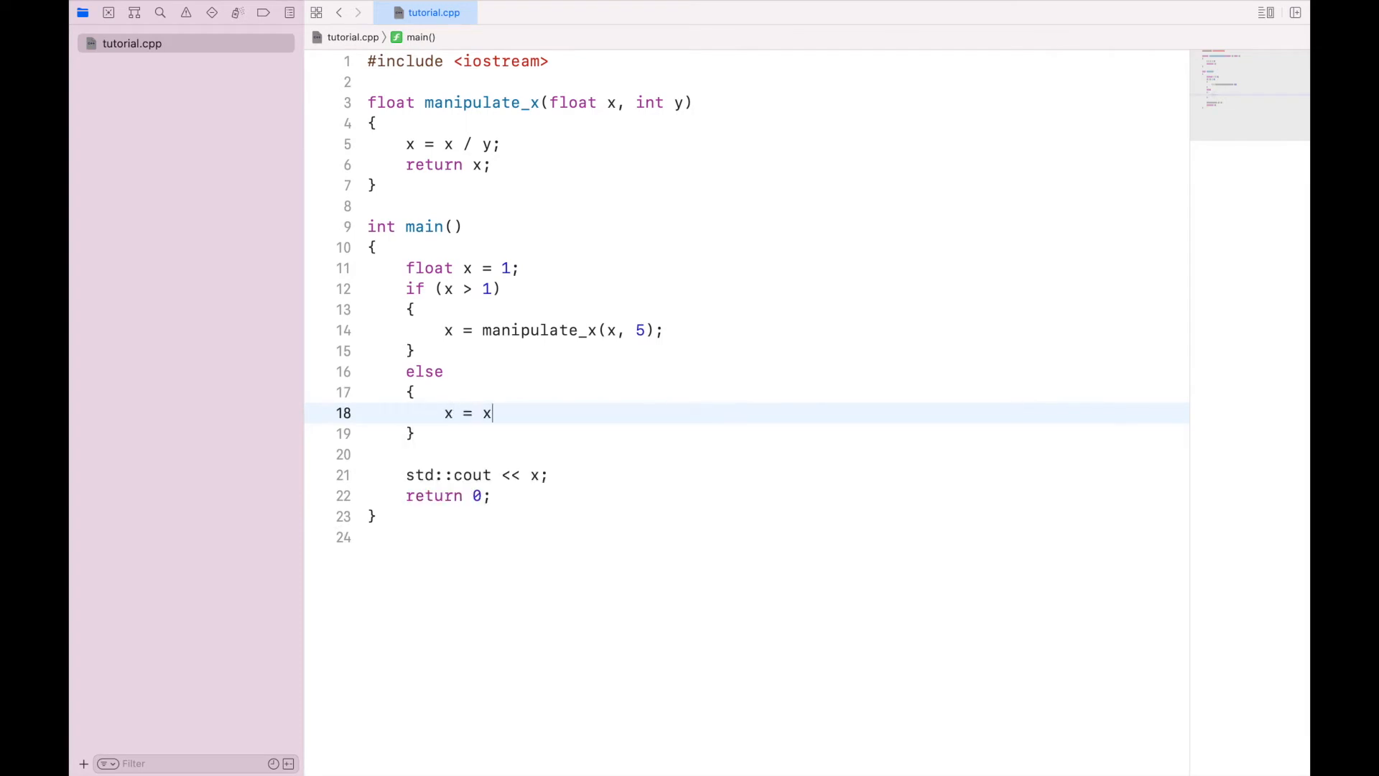
type("- 1;")
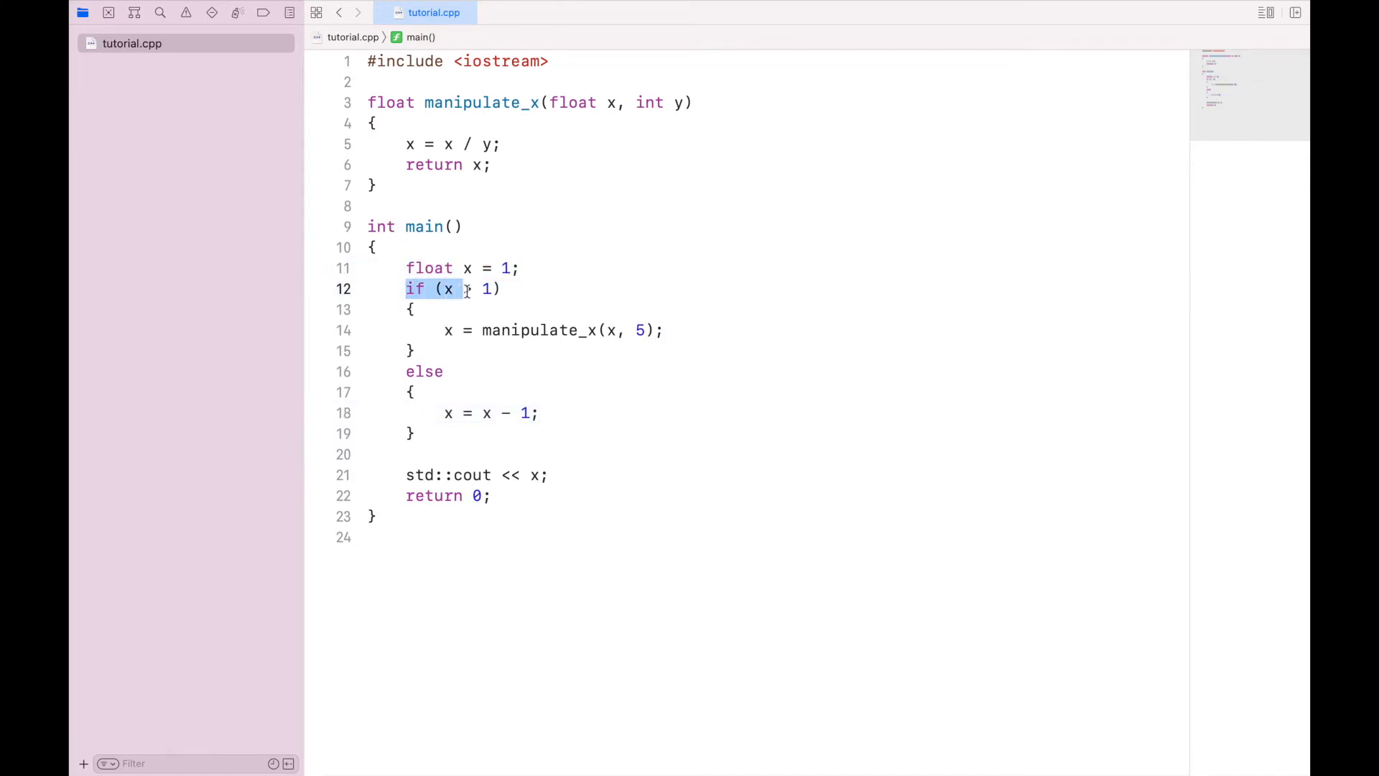
type(">")
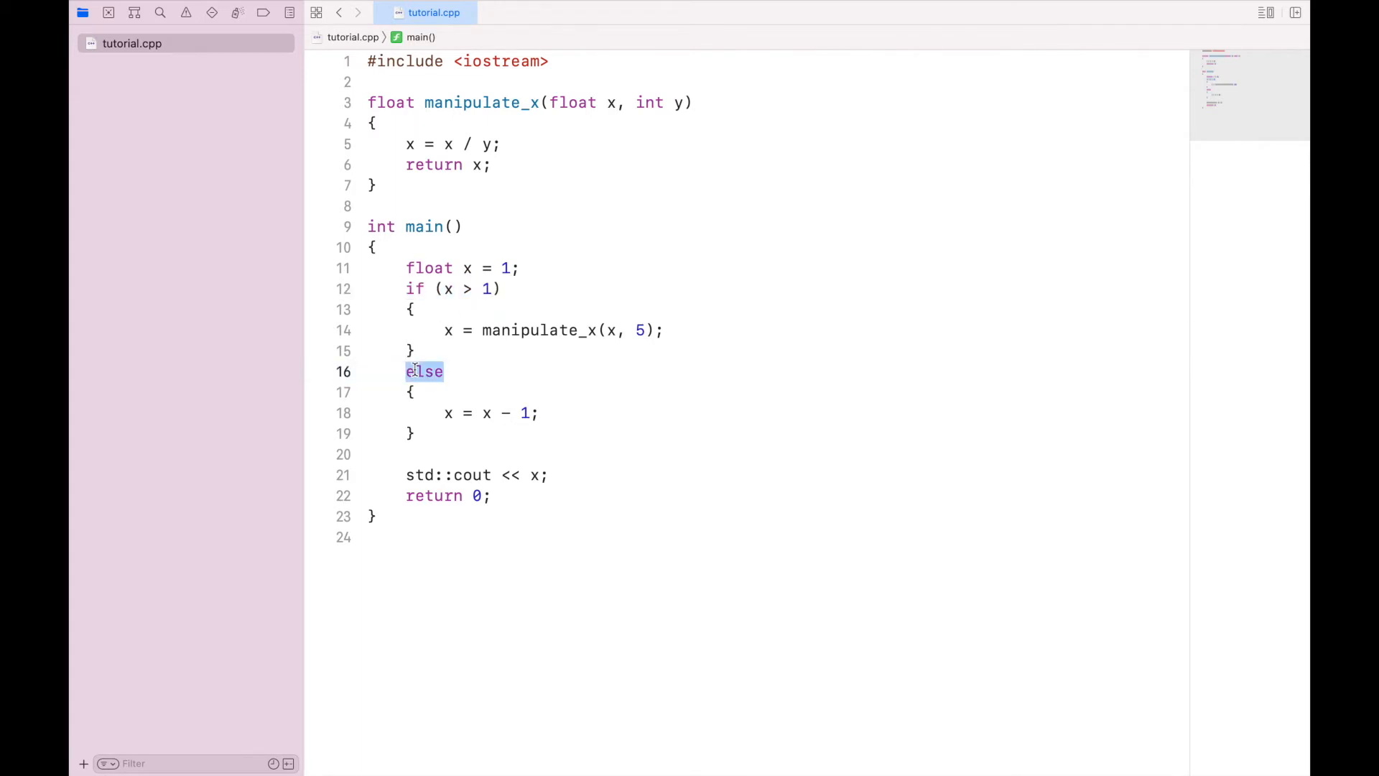
left_click_drag(405, 370, 414, 433)
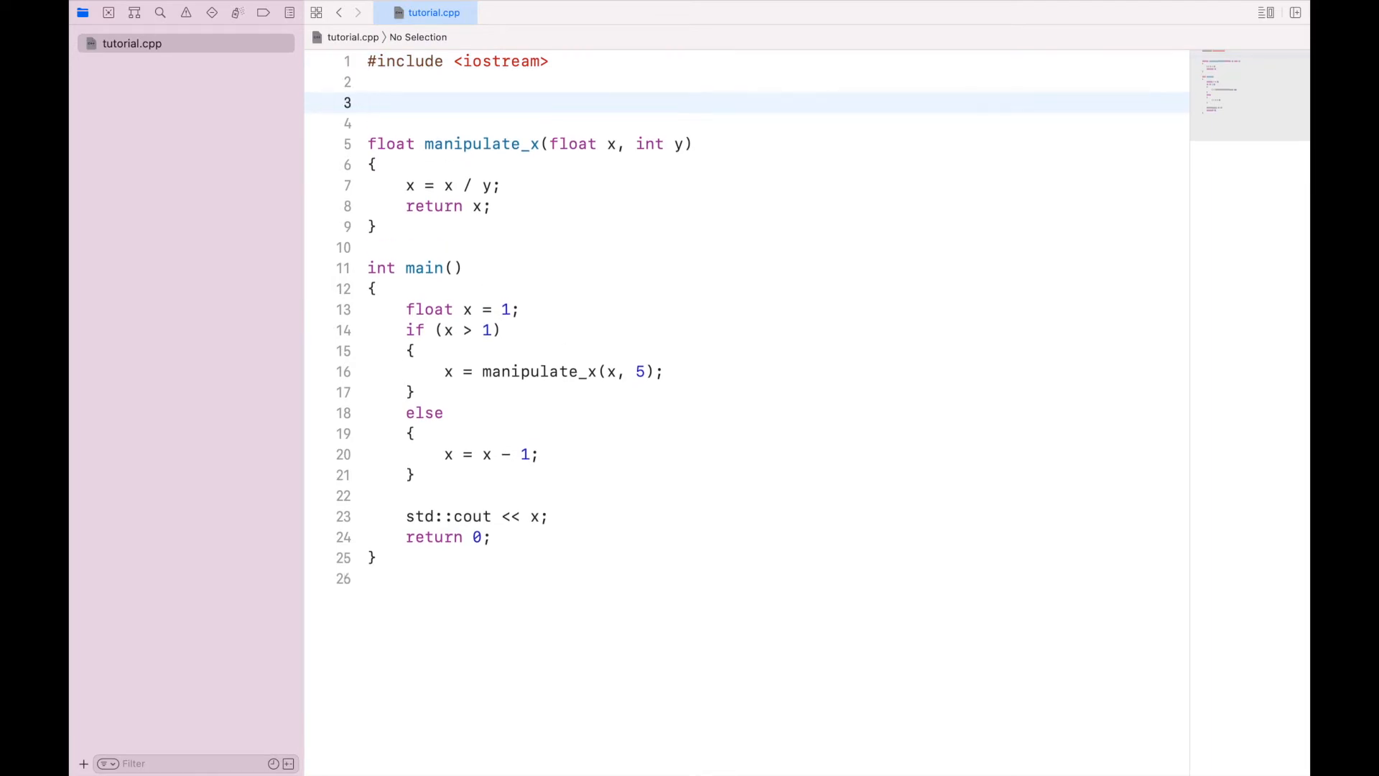
Declare bool x_greater_than_one(float x) above manipulate_x.
type("bool")
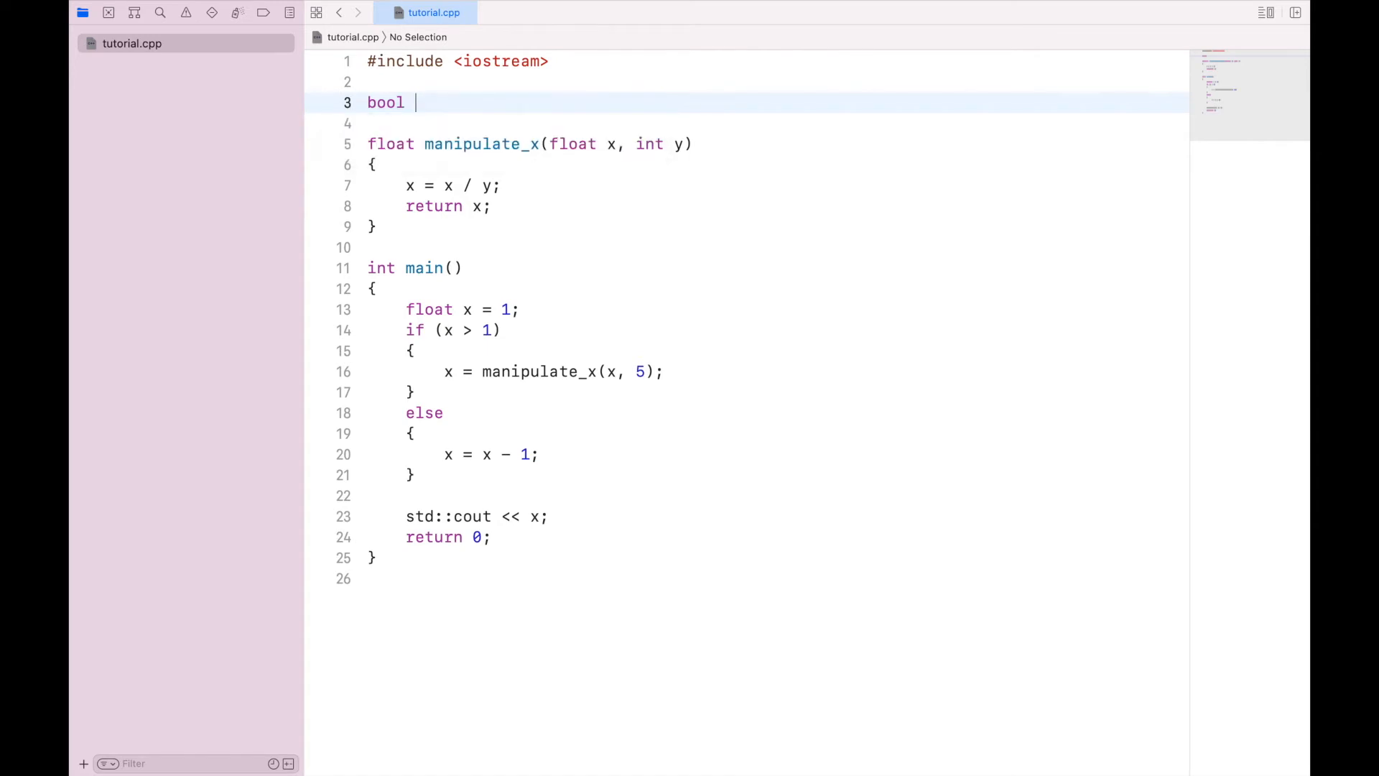
type("x_g")
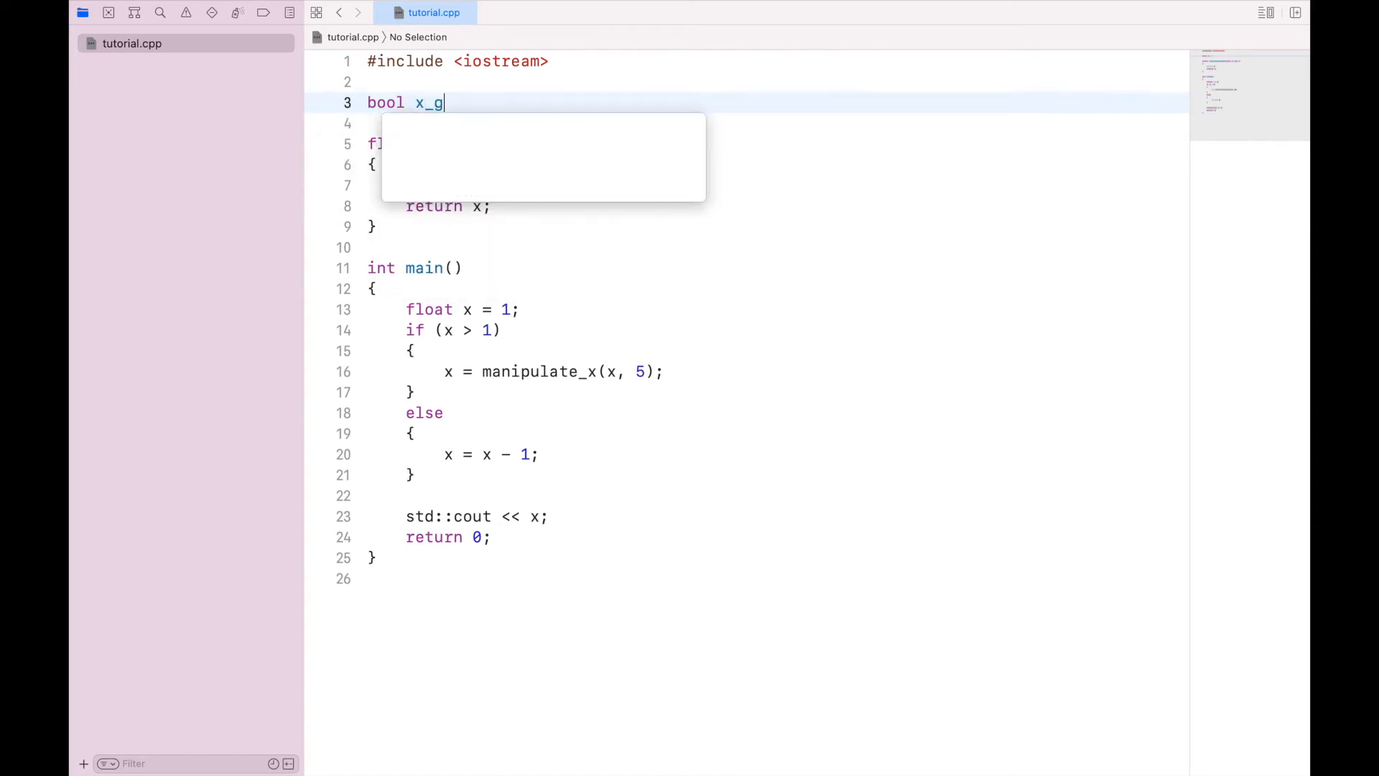
type("reater_than")
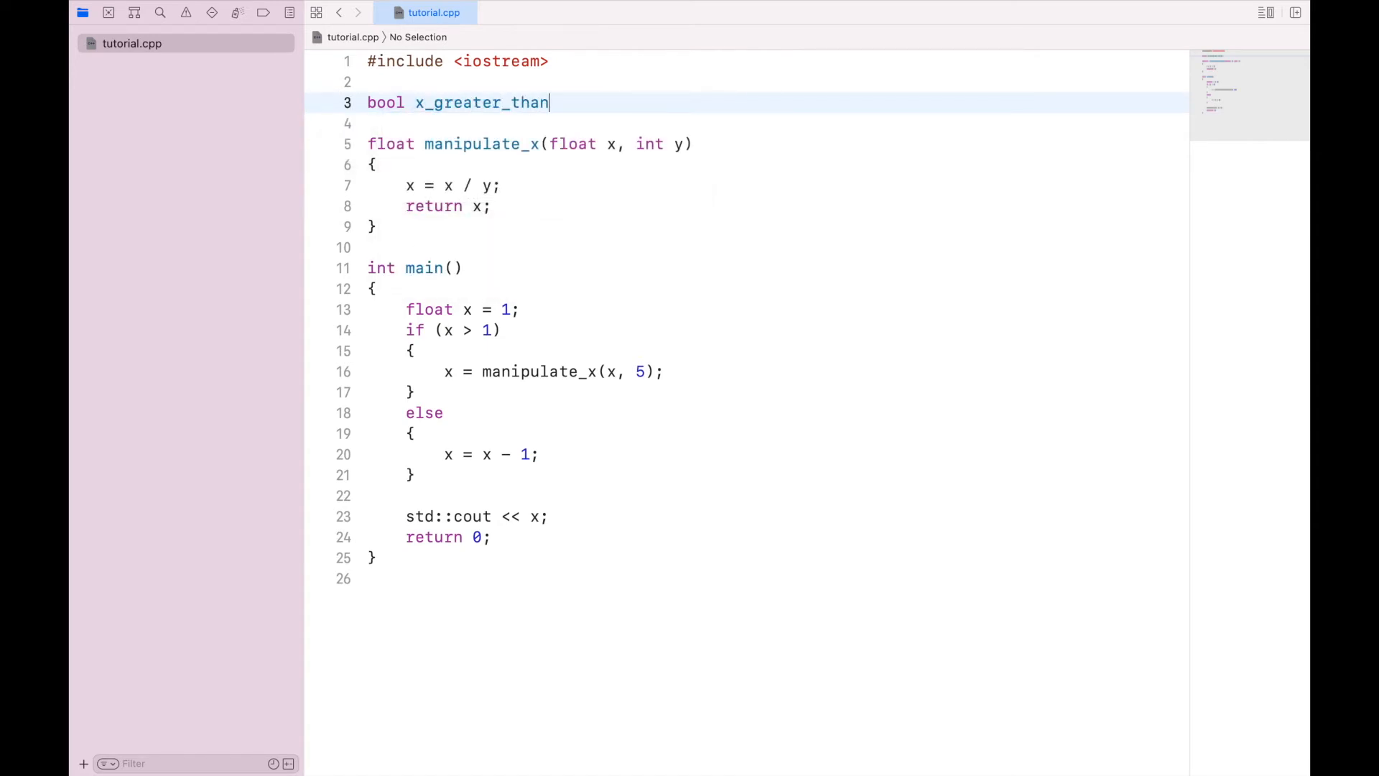
type("_one(int")
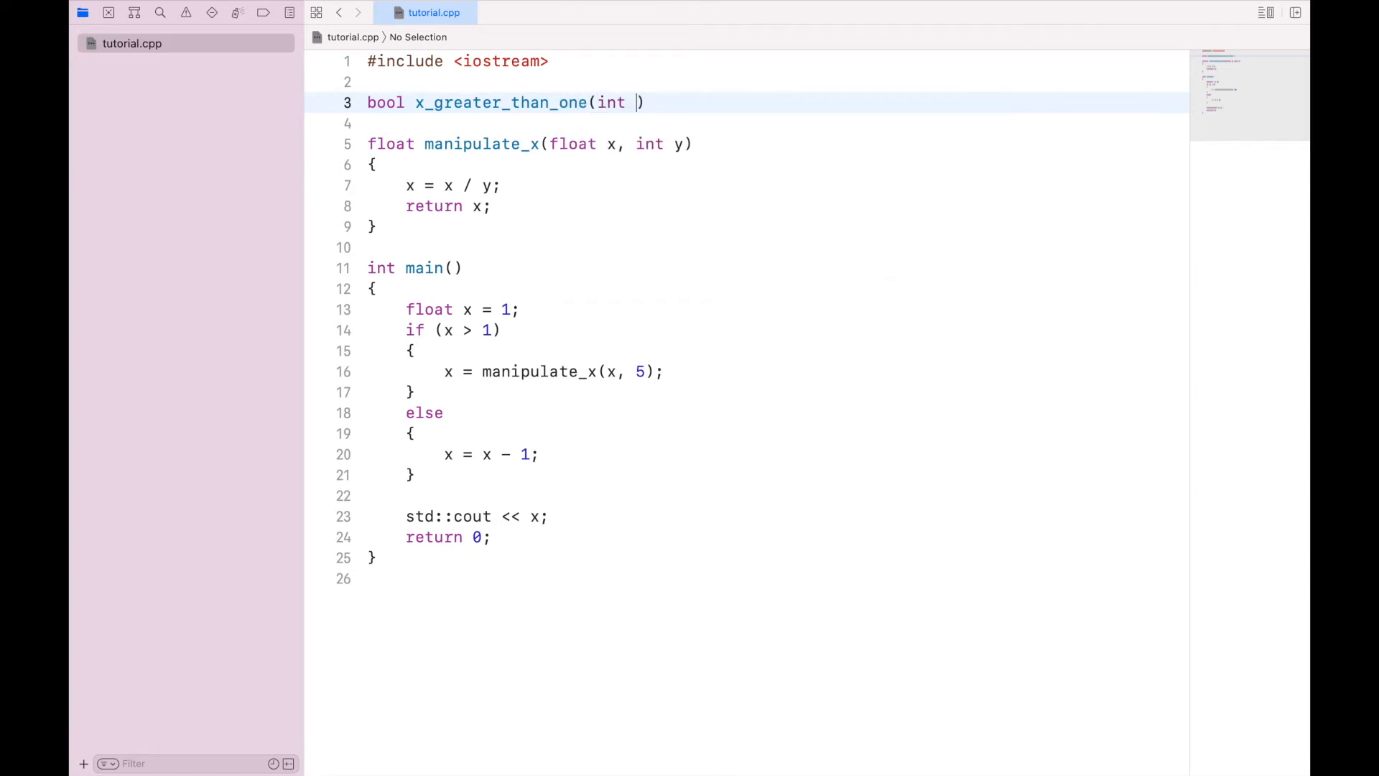
type("floa")
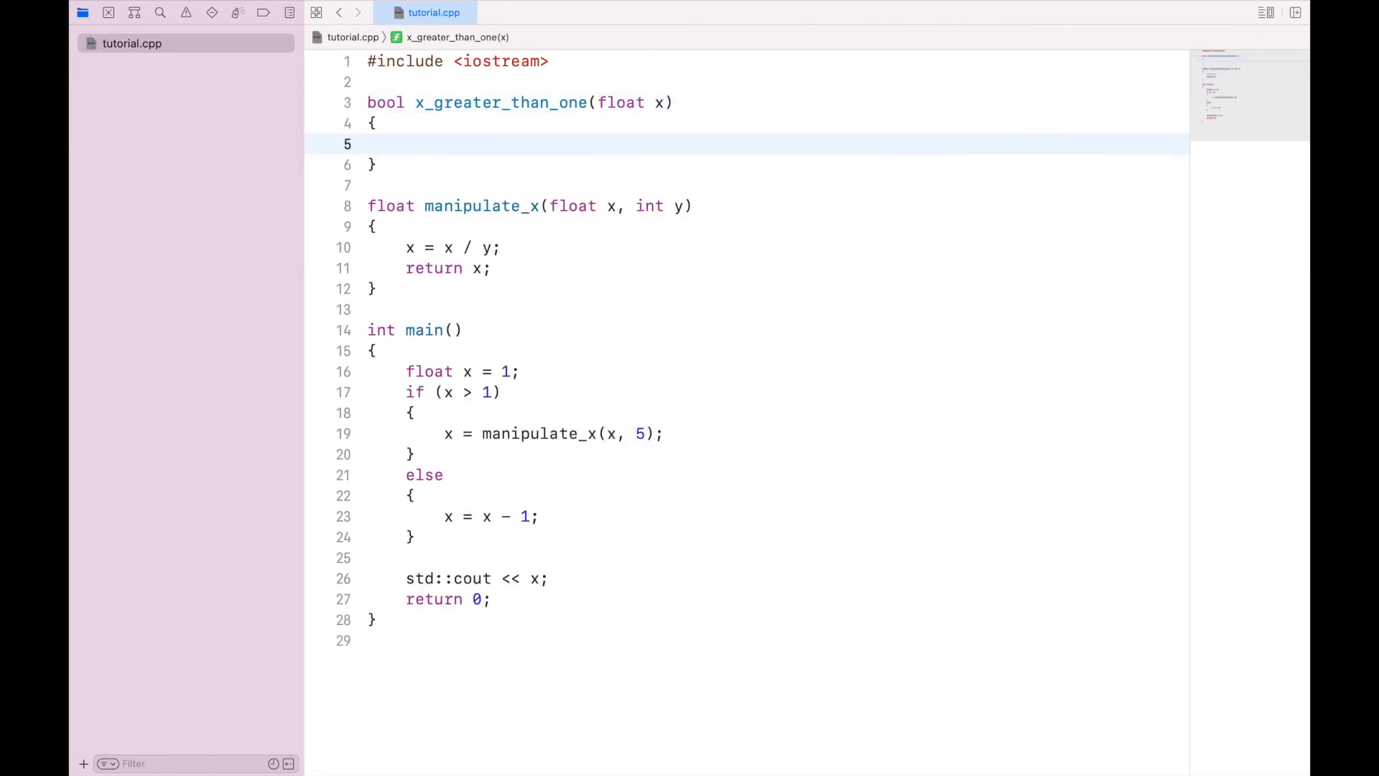
Give x_greater_than_one the body return x > 1; and move to main's if condition.
left_click(407, 144)
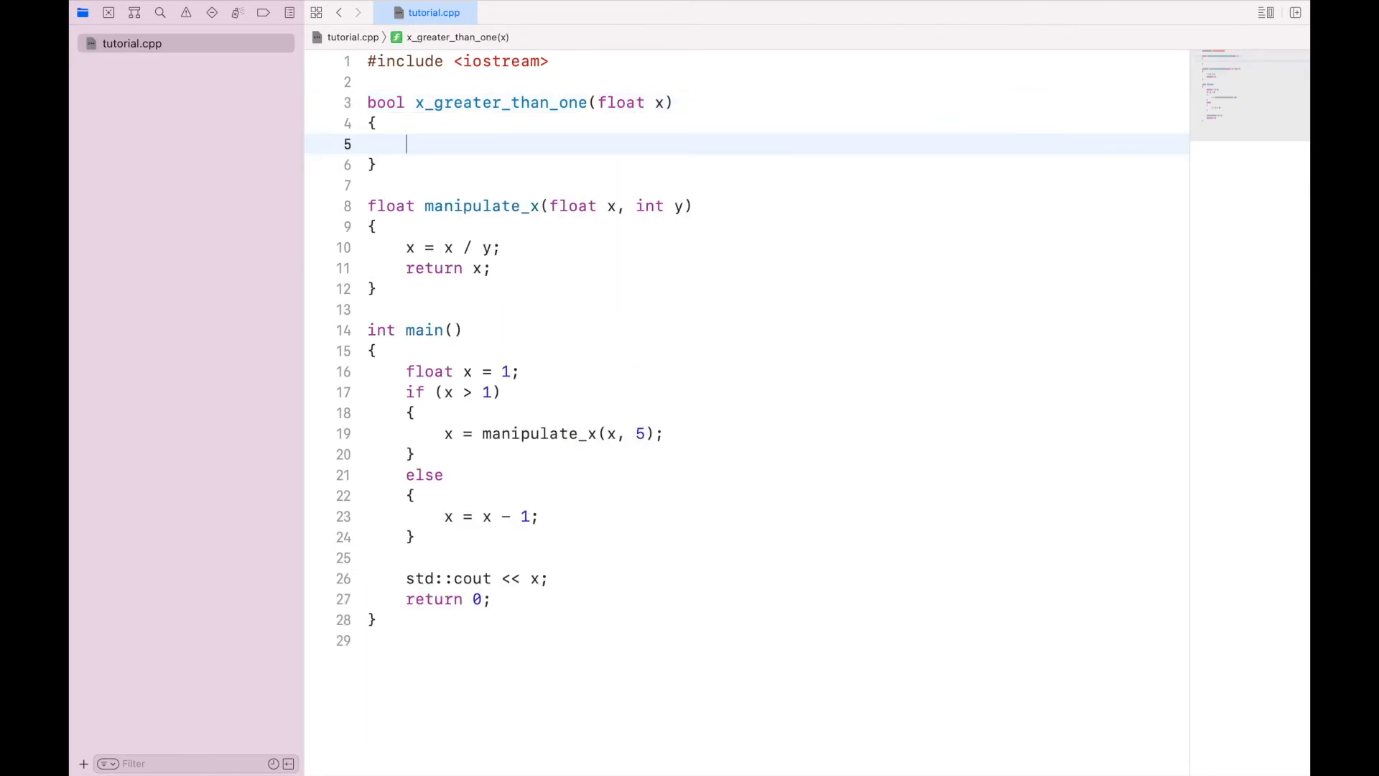
type("return x >")
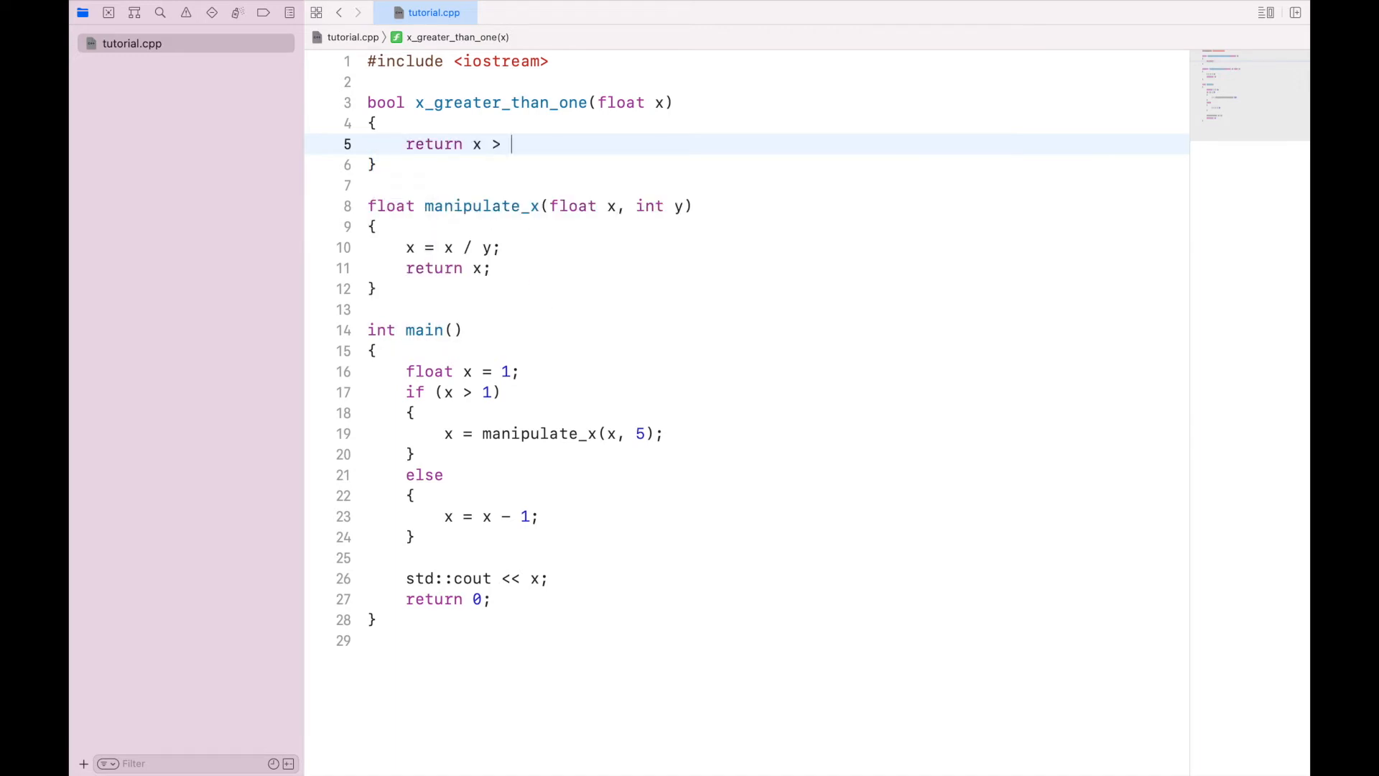
type("1;")
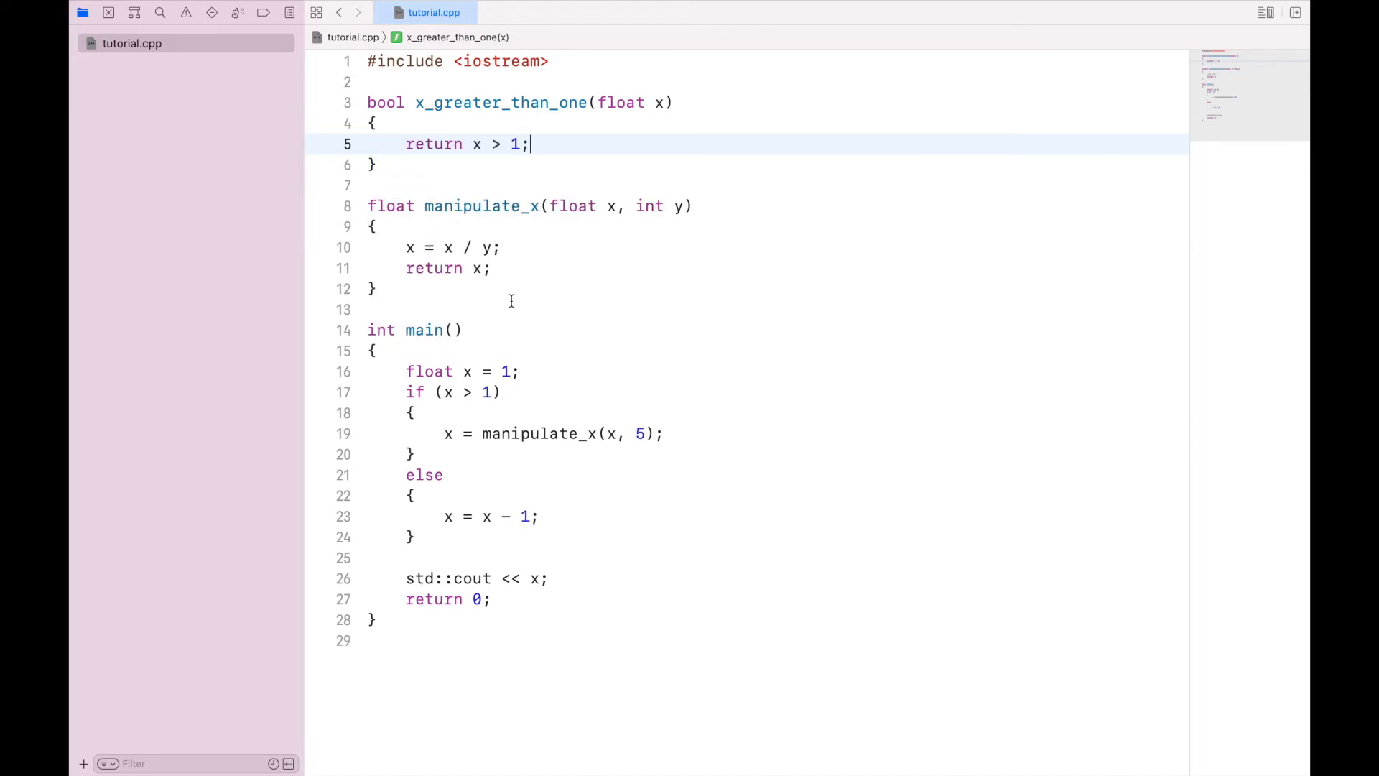
left_click(447, 392)
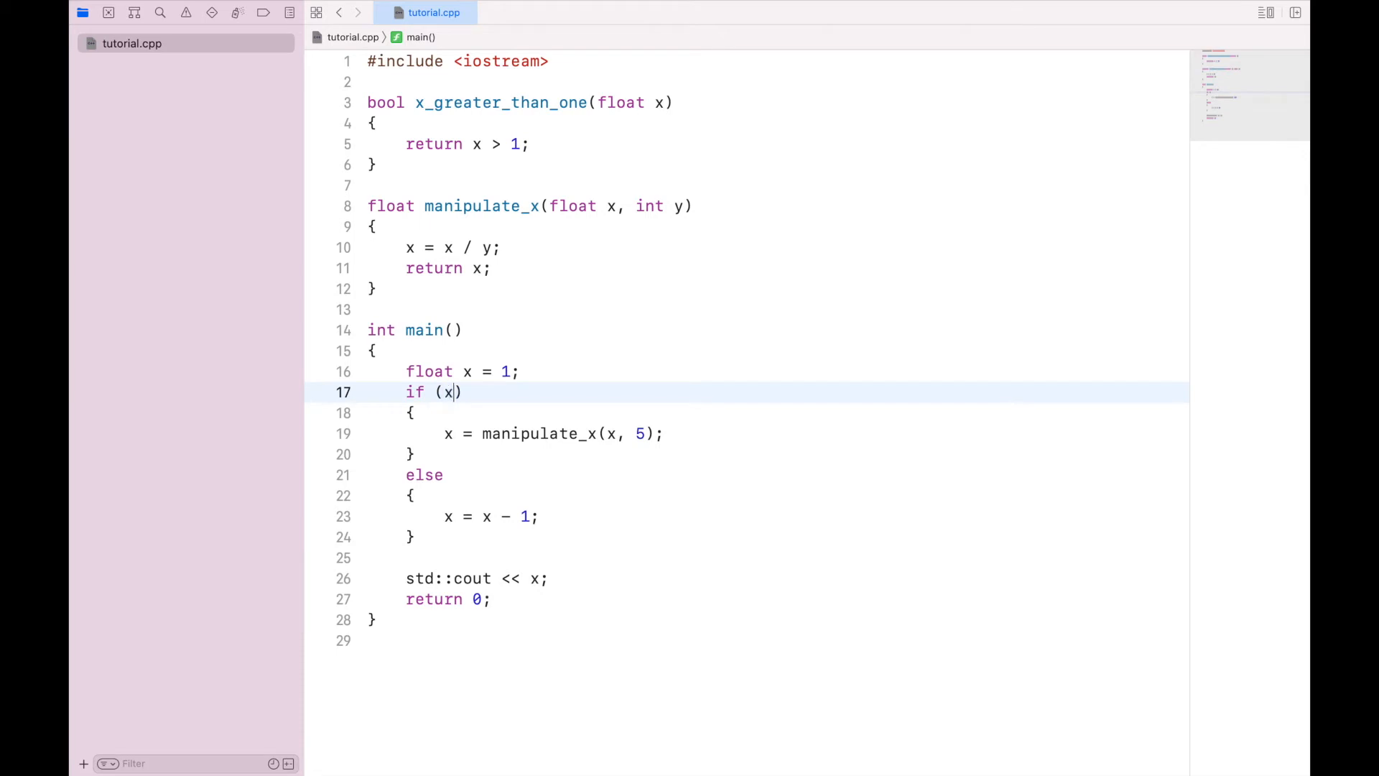
Complete main's if condition as x_greater_than_one(x) and recompile with g++ tutorial.cpp.
type("_greater_than_one")
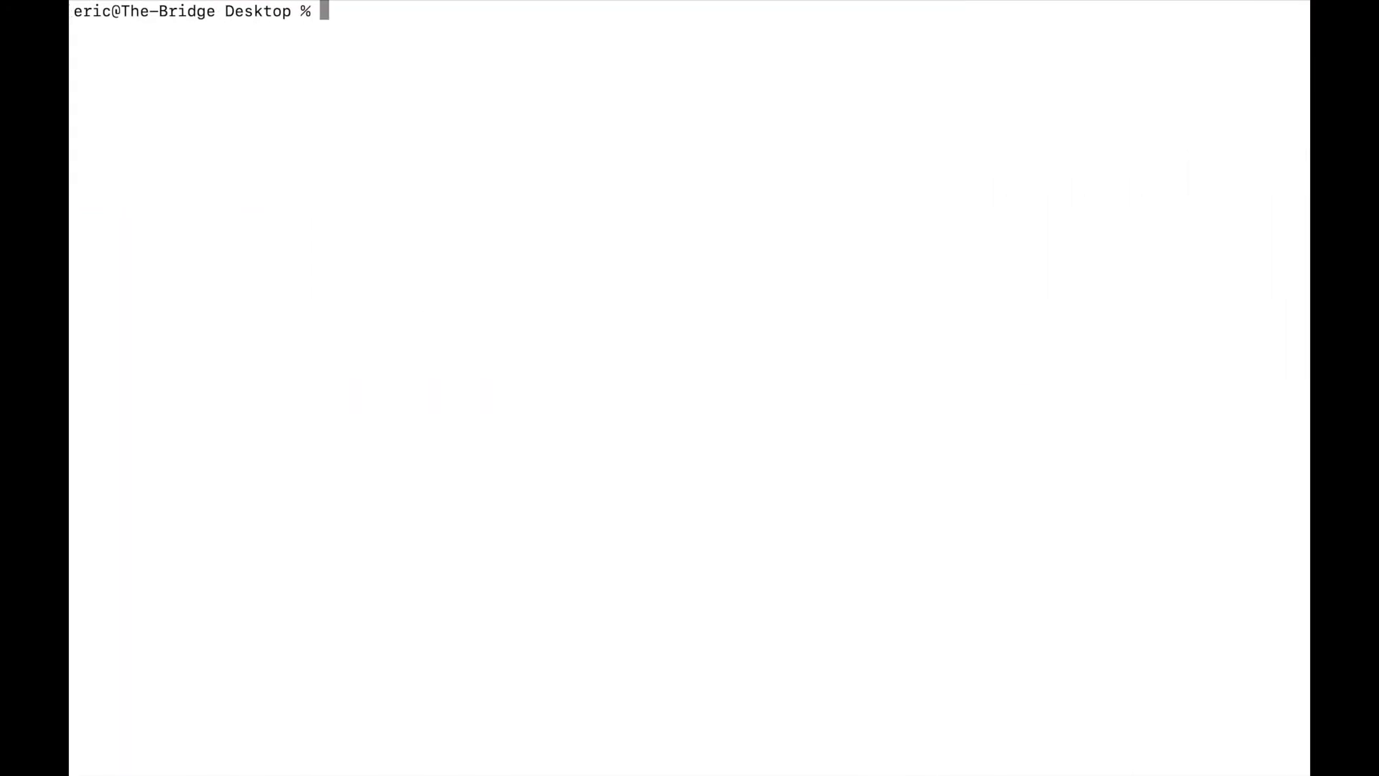
type("g++ tutorial.cpp")
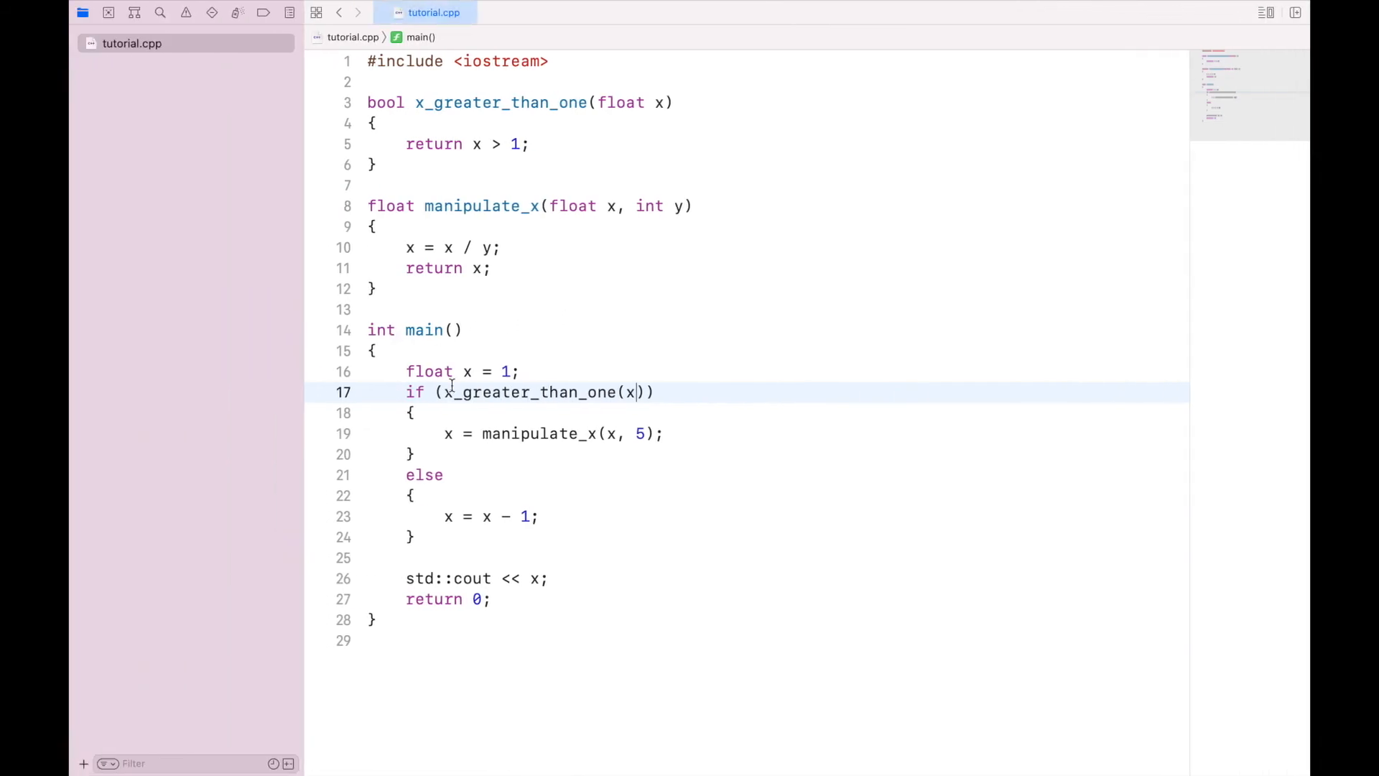
left_click_drag(518, 371, 655, 392)
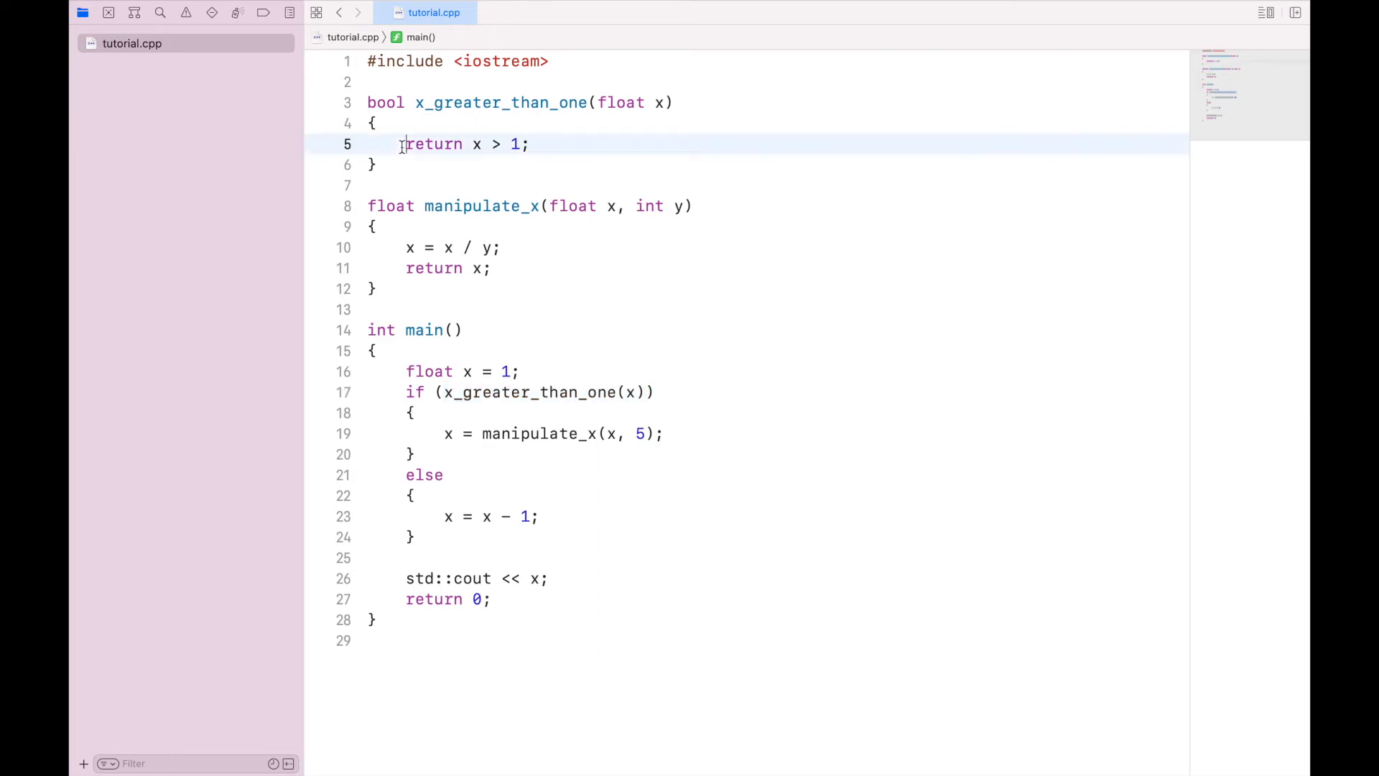
double_click(433, 144)
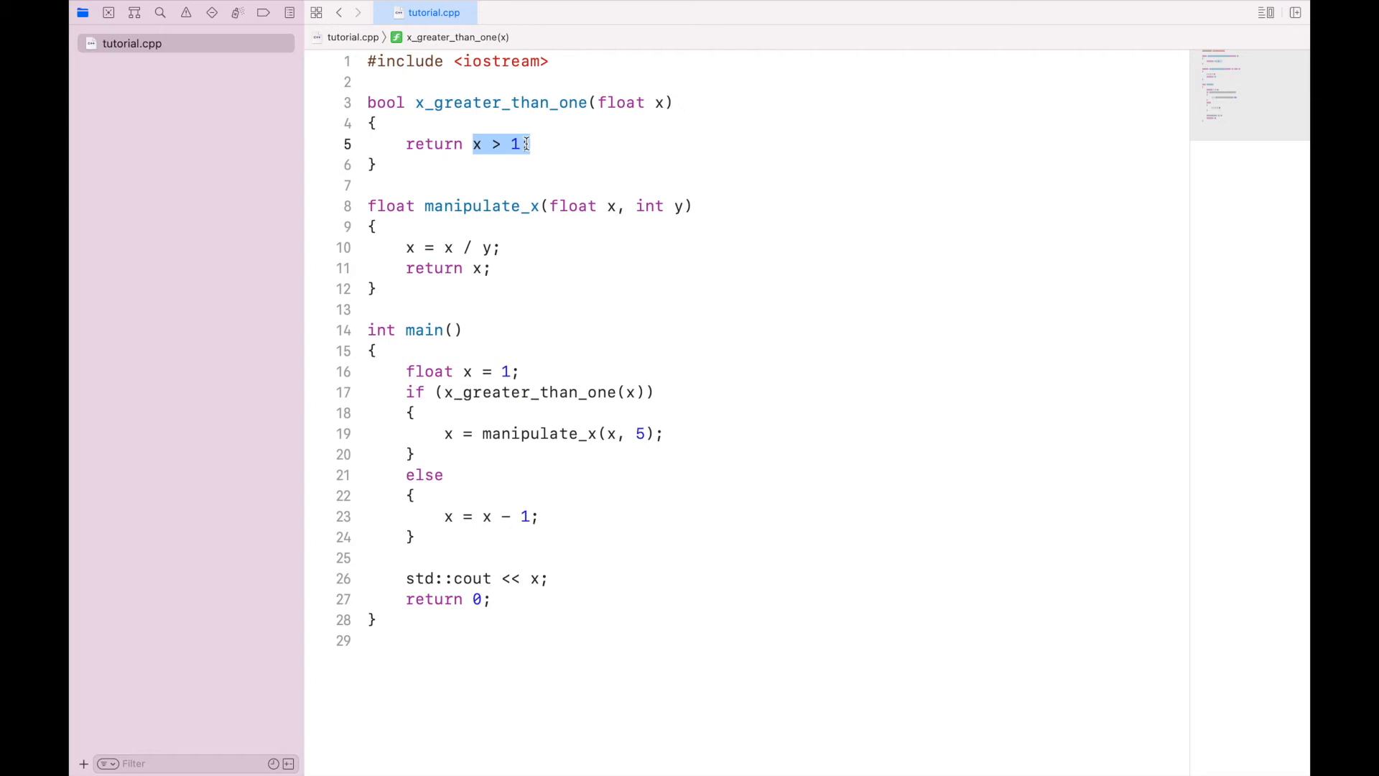
mouse_move(507, 331)
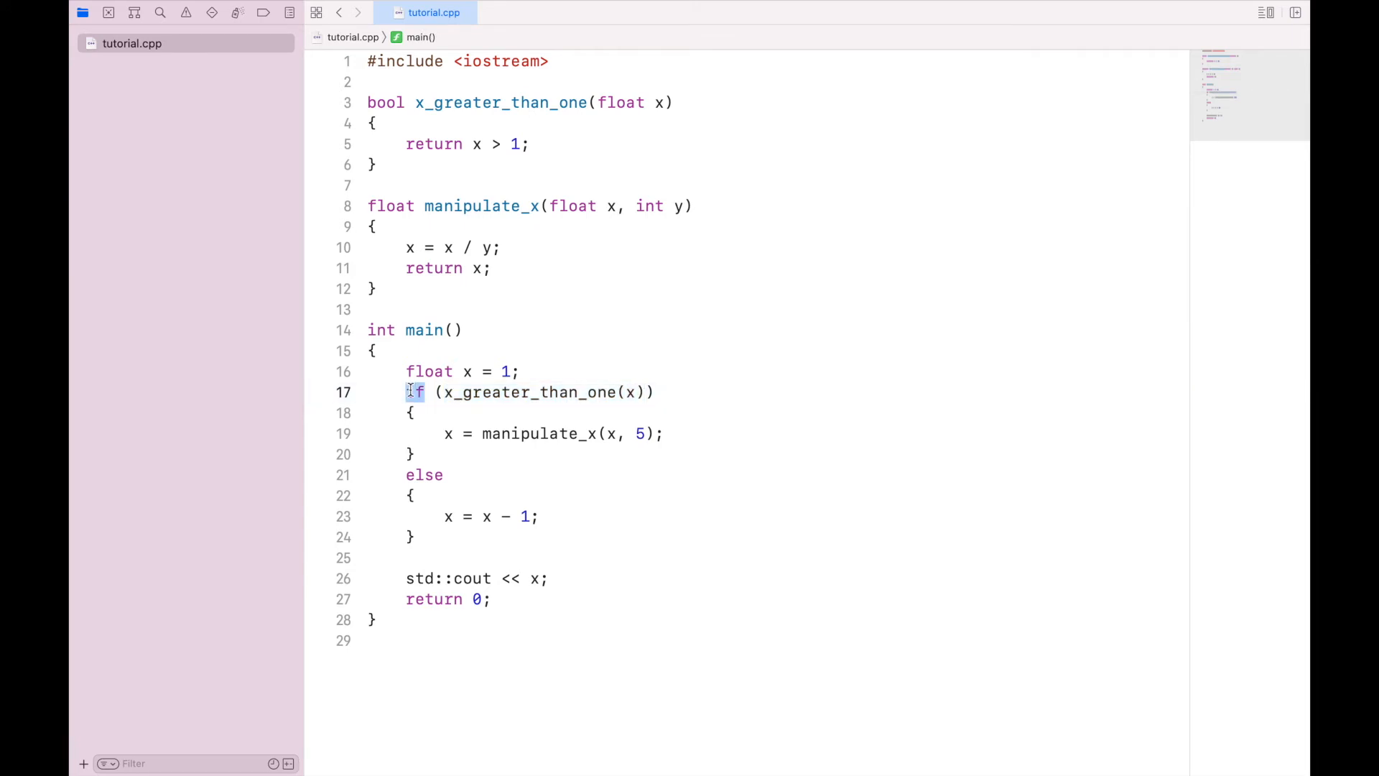
Replace x_greater_than_one(x) in main's if condition with the plain comparison x > 1.
left_click_drag(414, 393, 655, 392)
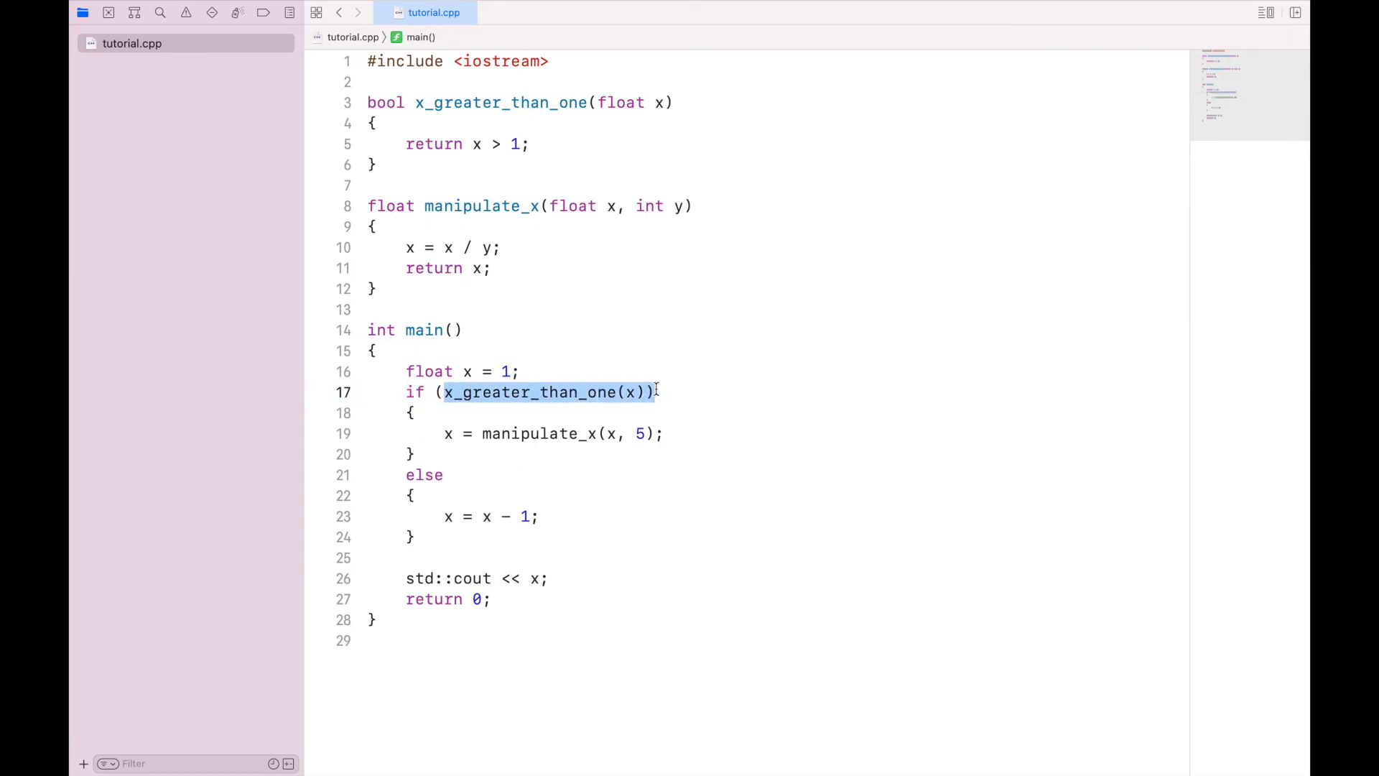
key("Delete")
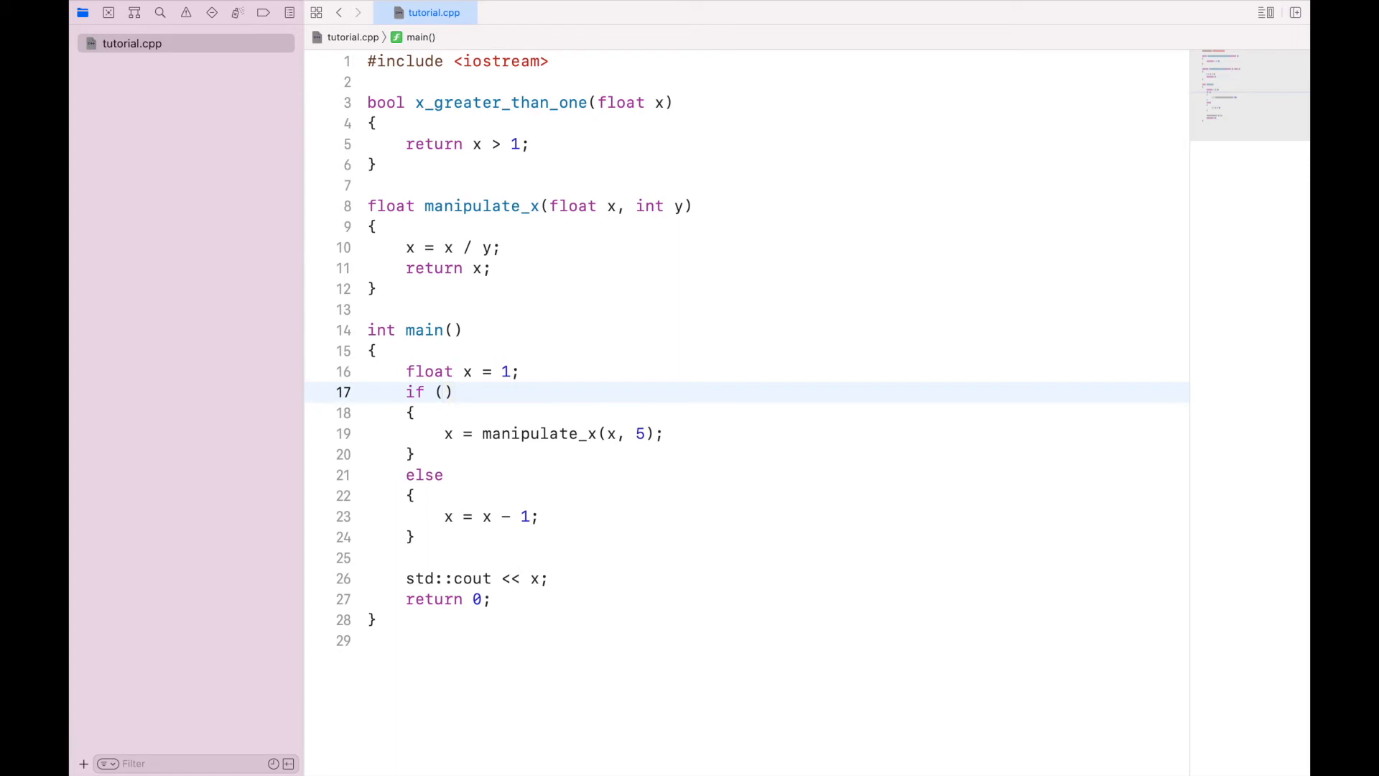
type("x > 1")
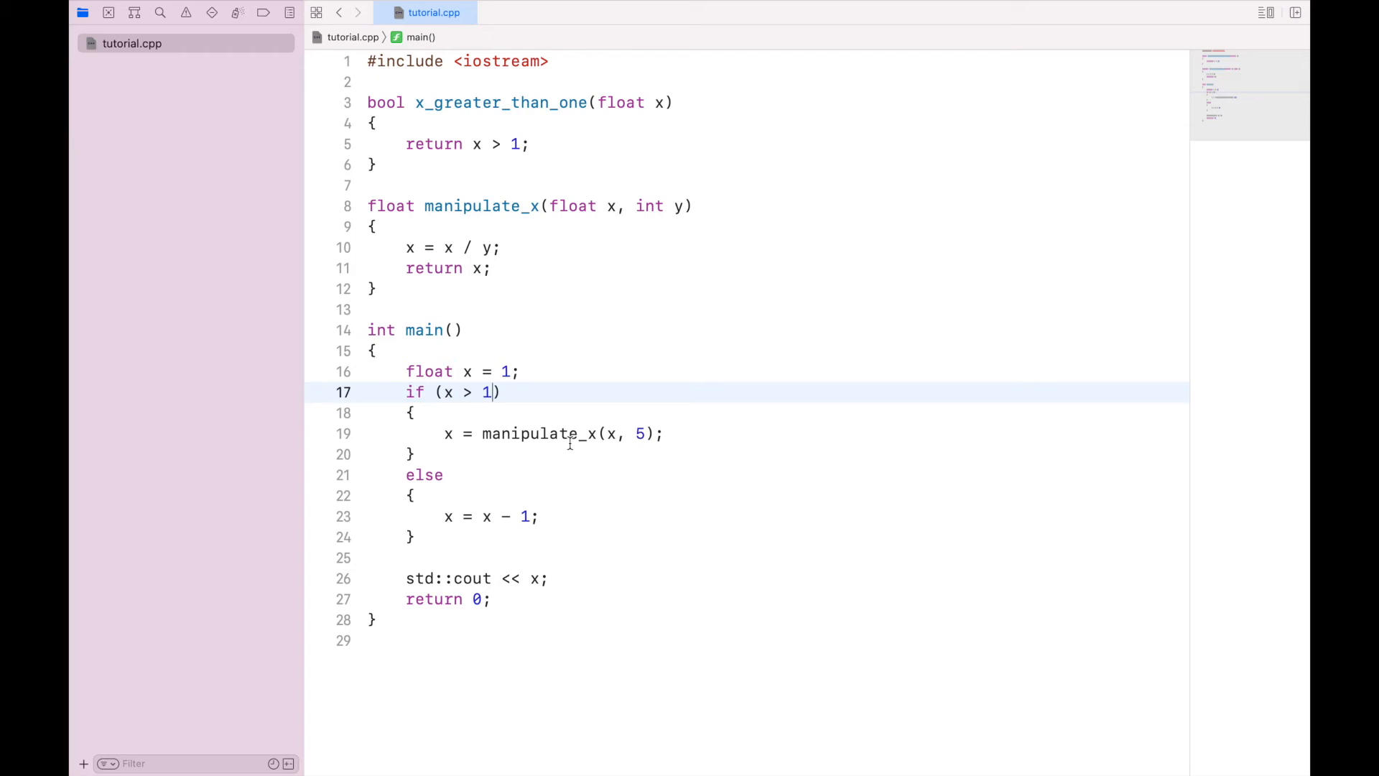
mouse_move(569, 443)
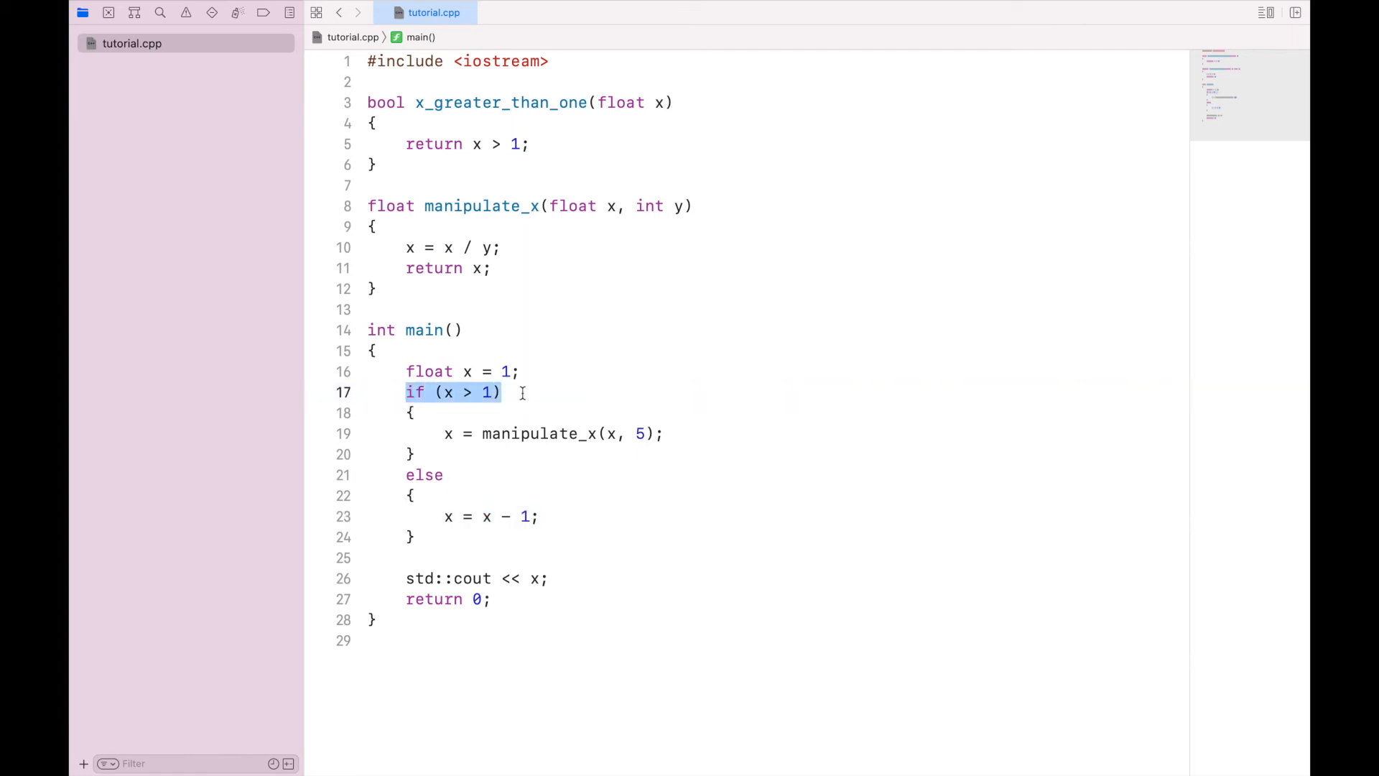
Turn the else into else if (x < 1).
left_click(452, 475)
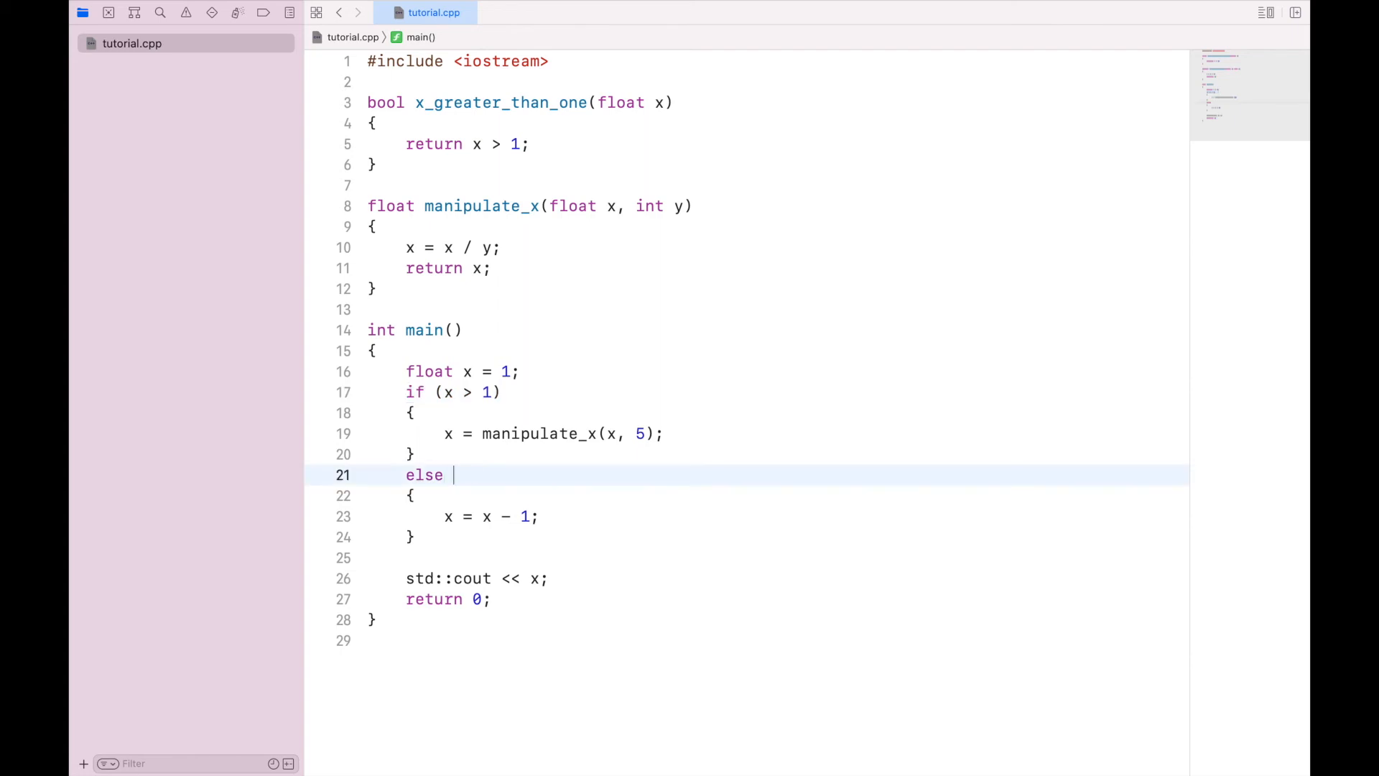
type("if")
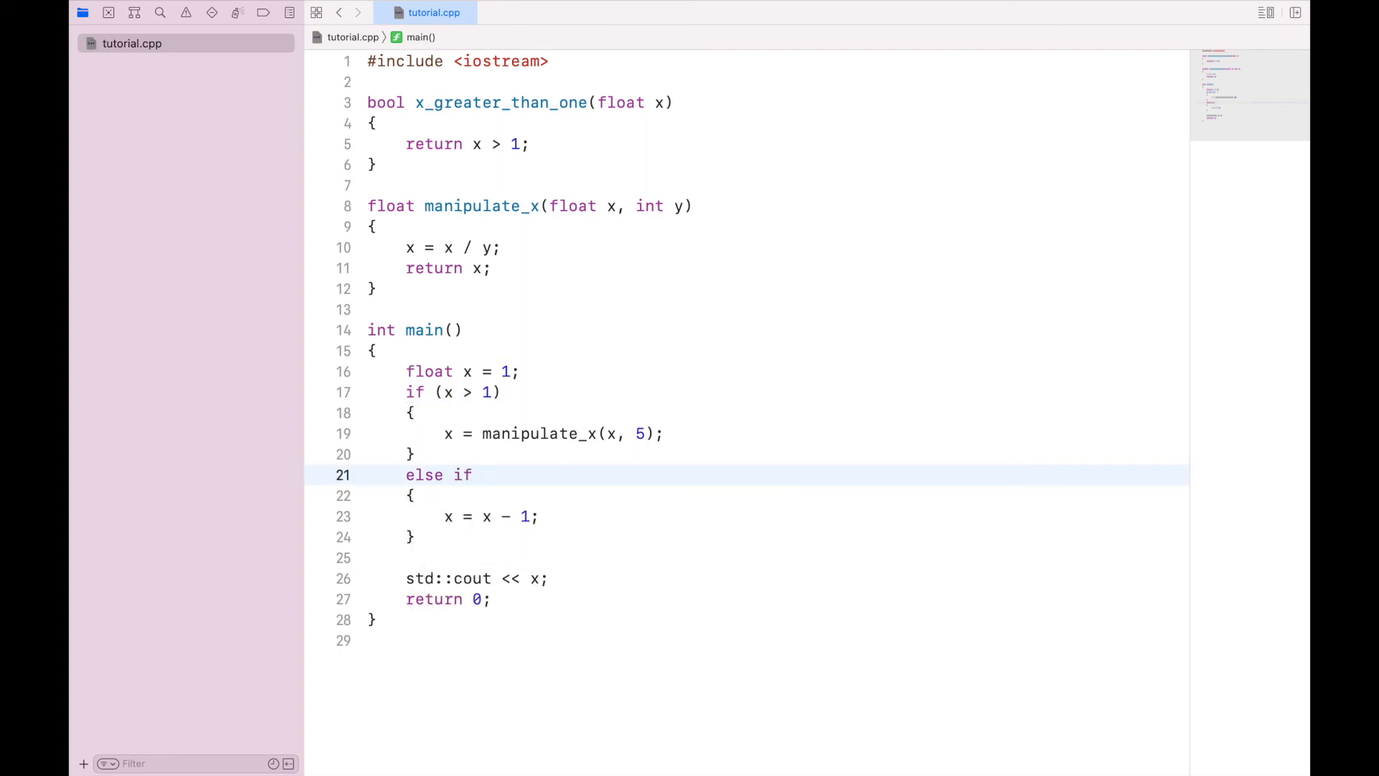
type("(x < 1)")
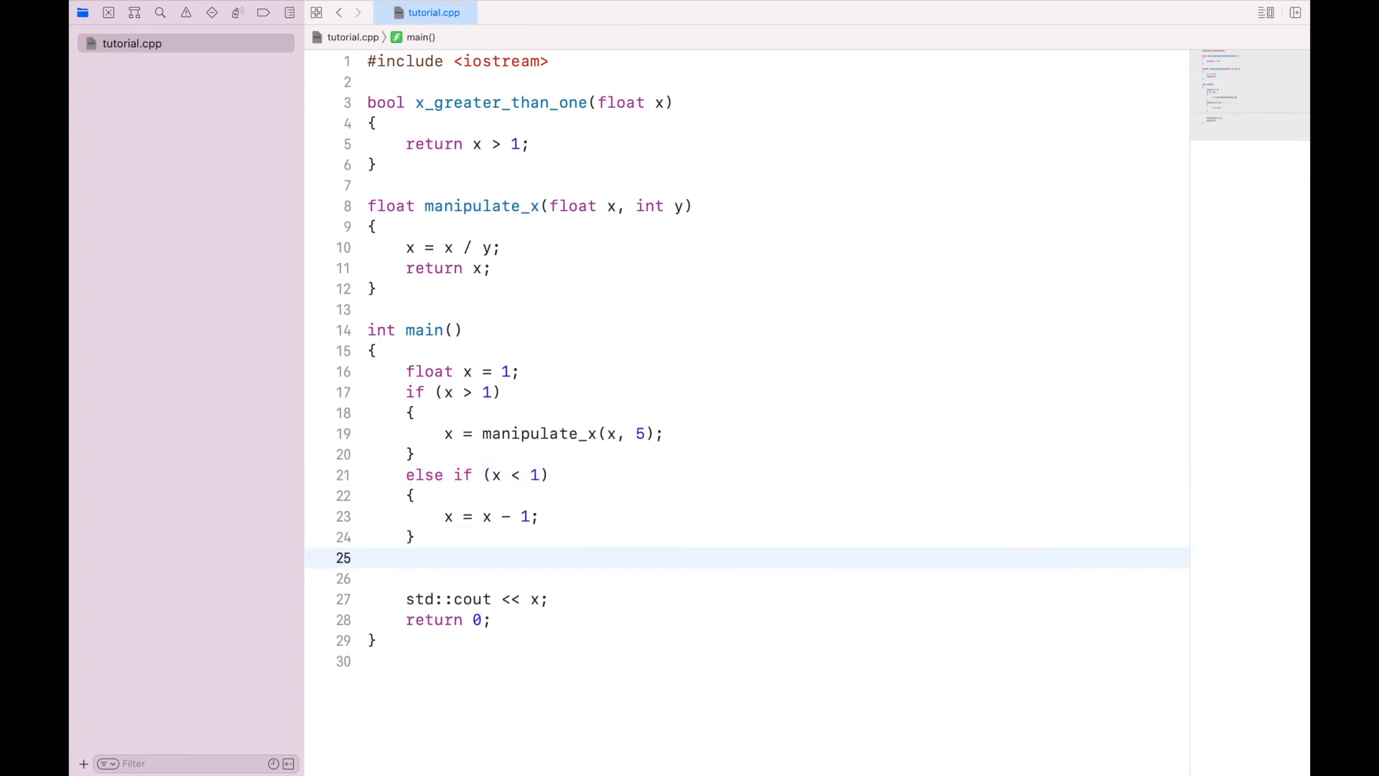
Add a final else block with braces containing x = x;.
type("else")
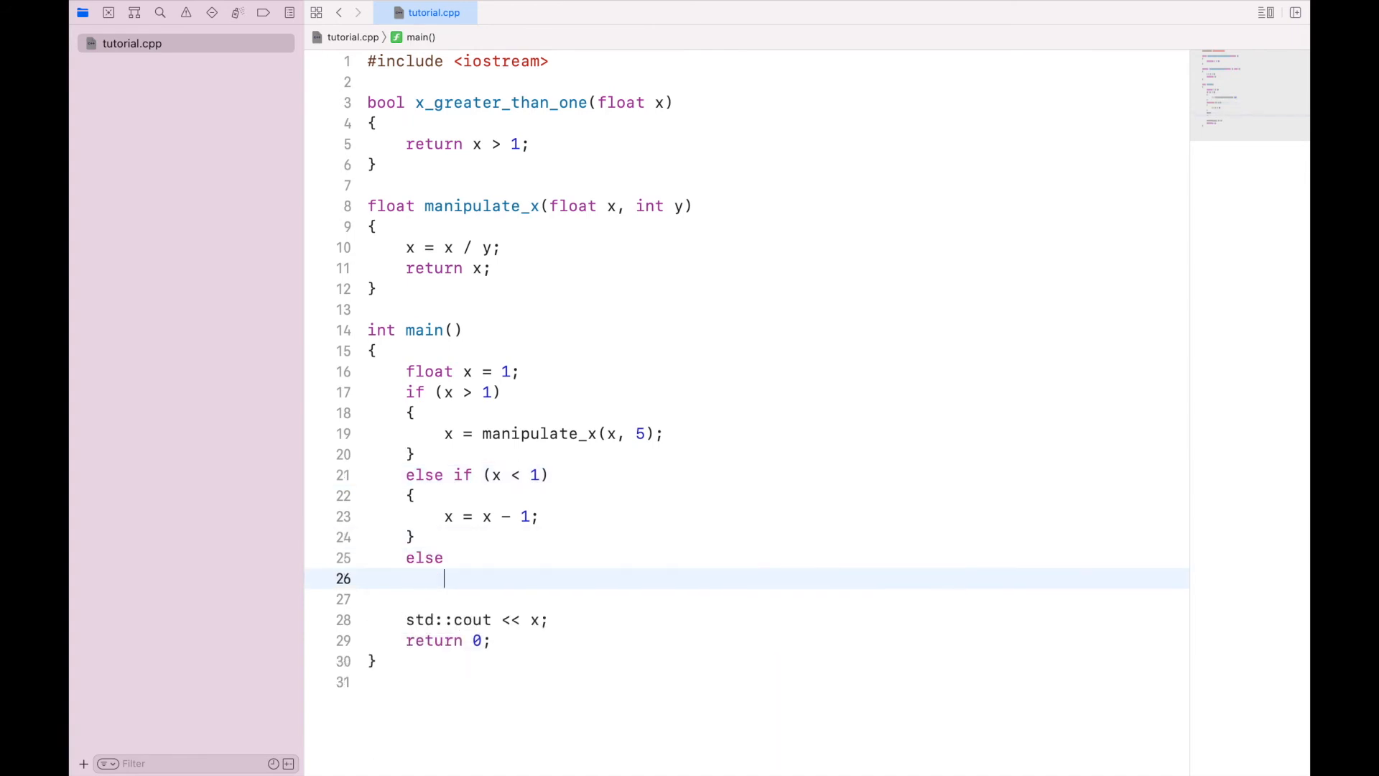
type("{")
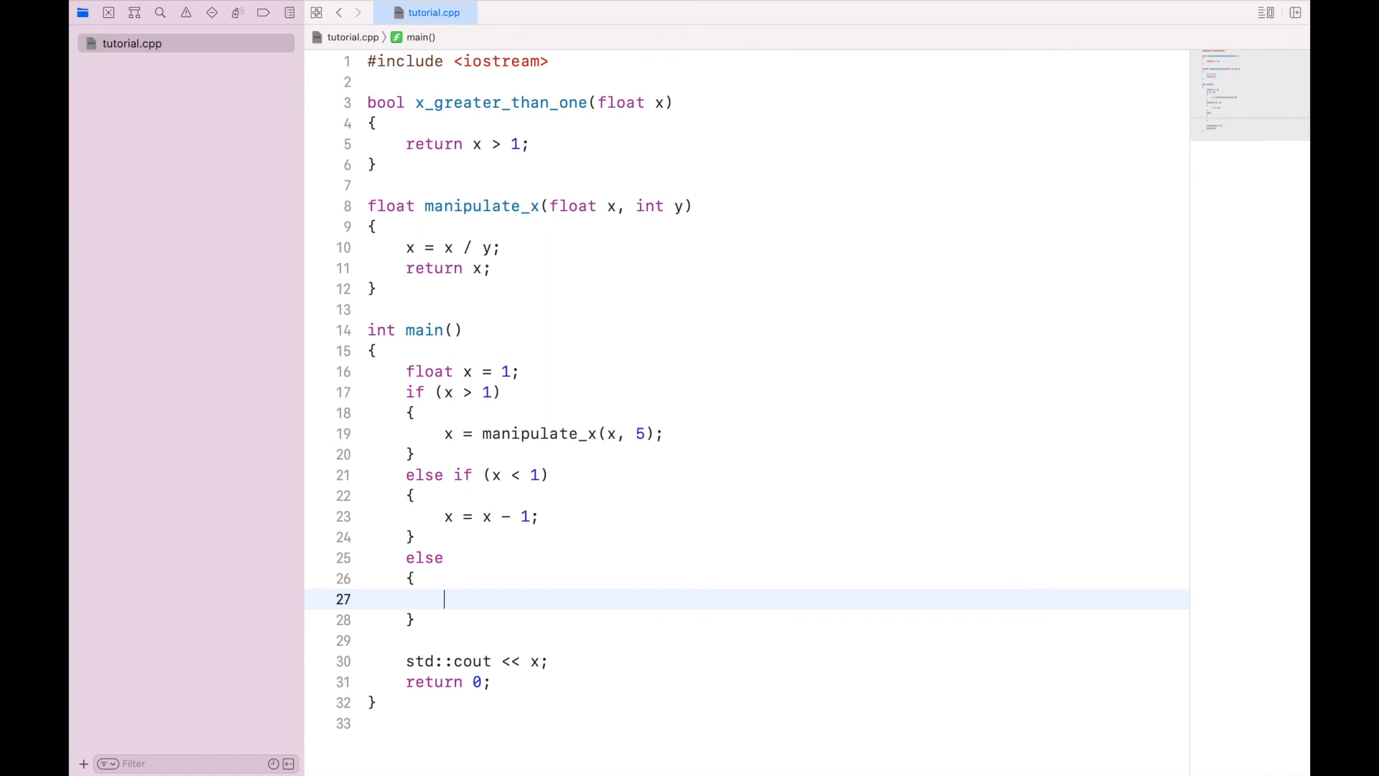
type("x = x;")
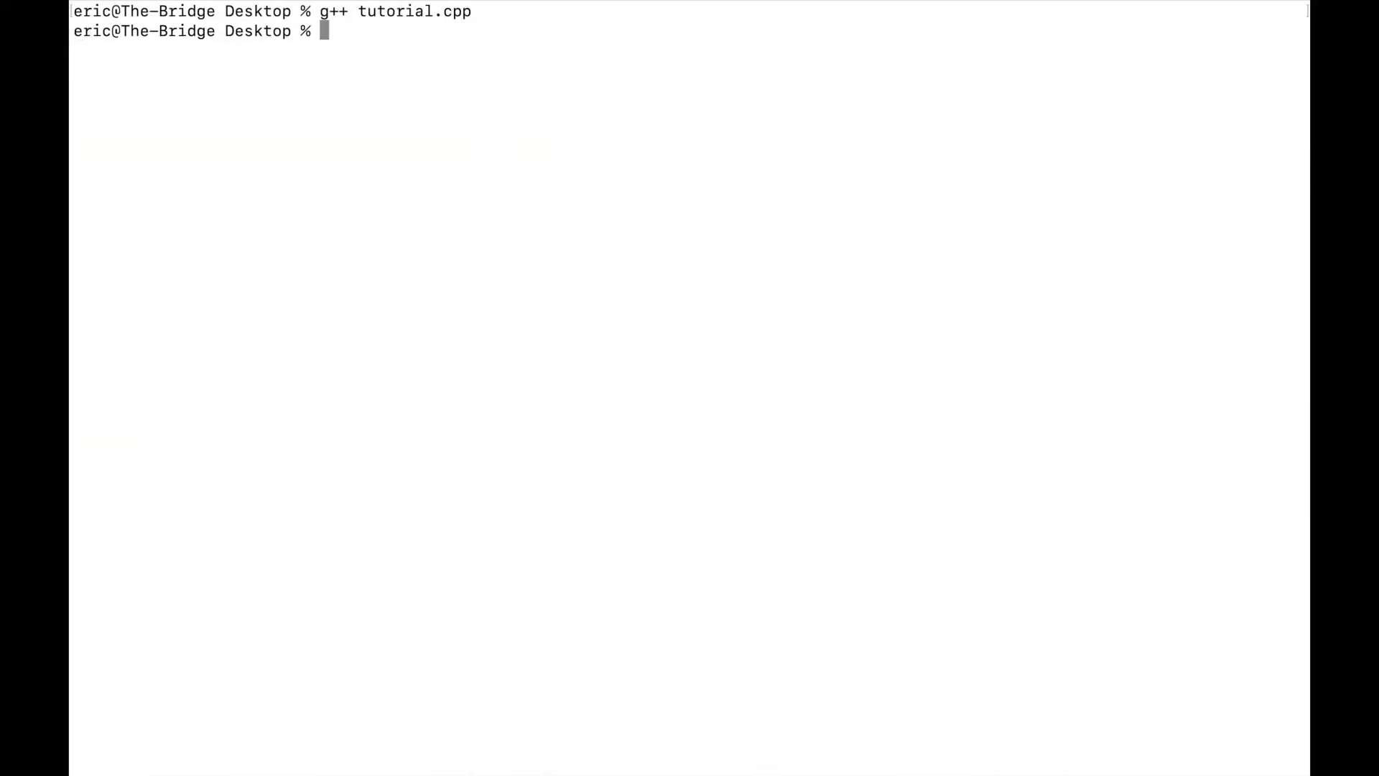
Run the compiled program with ./a.out in Terminal.
type("./a.out")
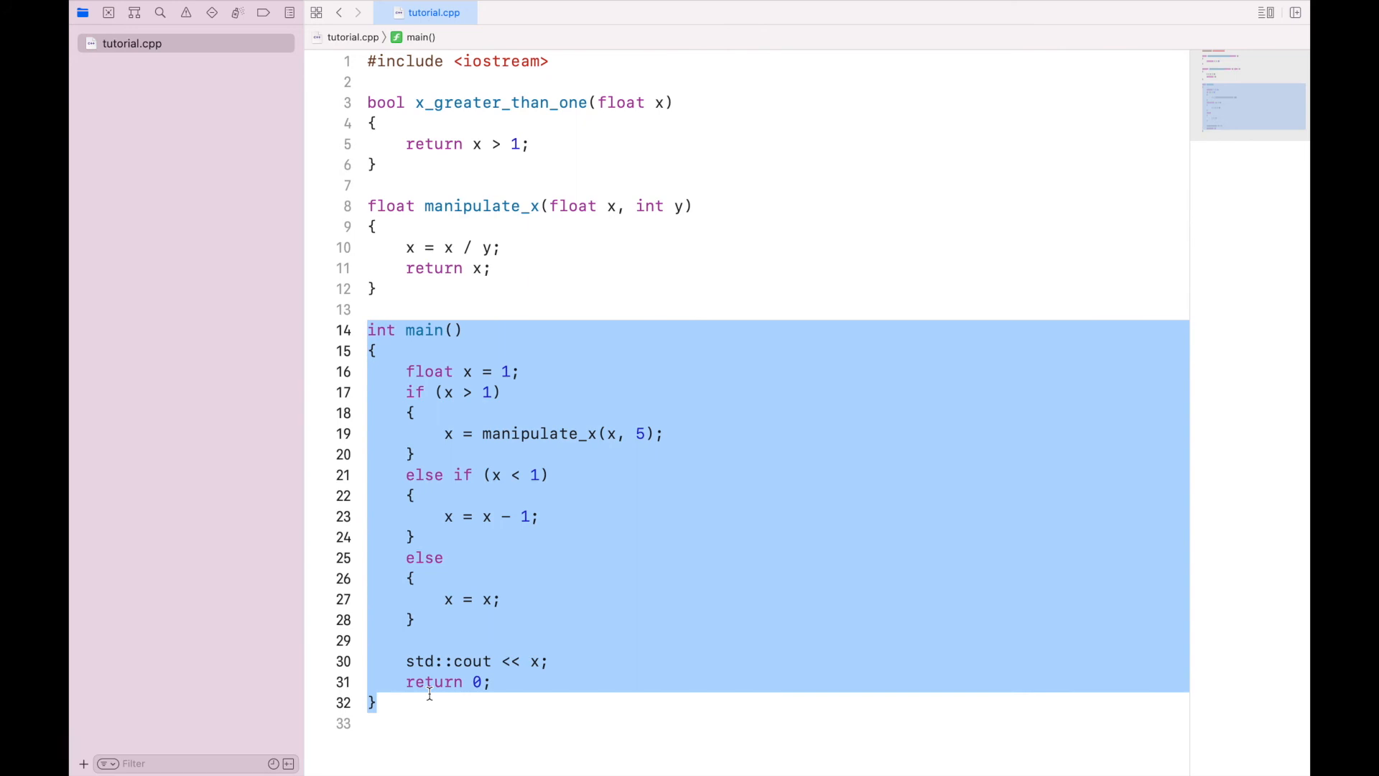
left_click(405, 371)
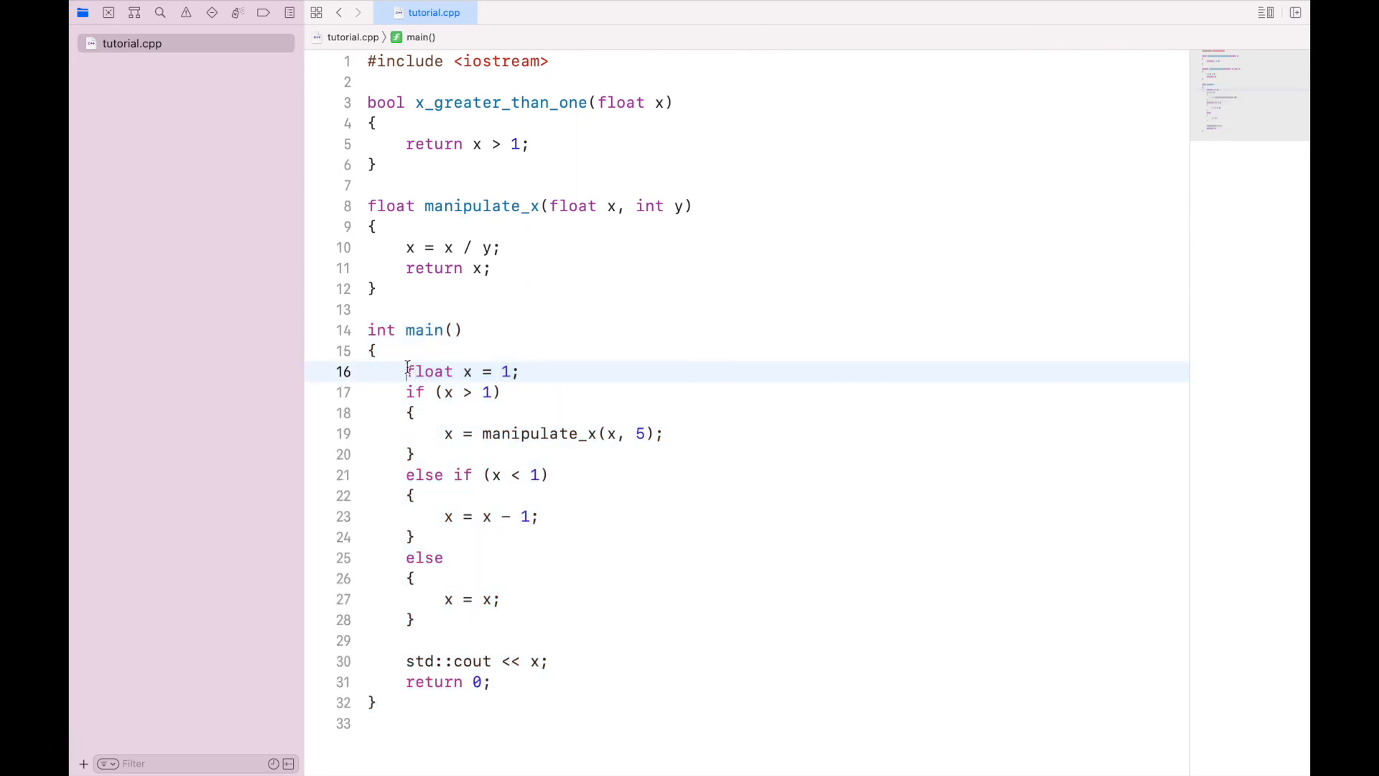
triple_click(461, 371)
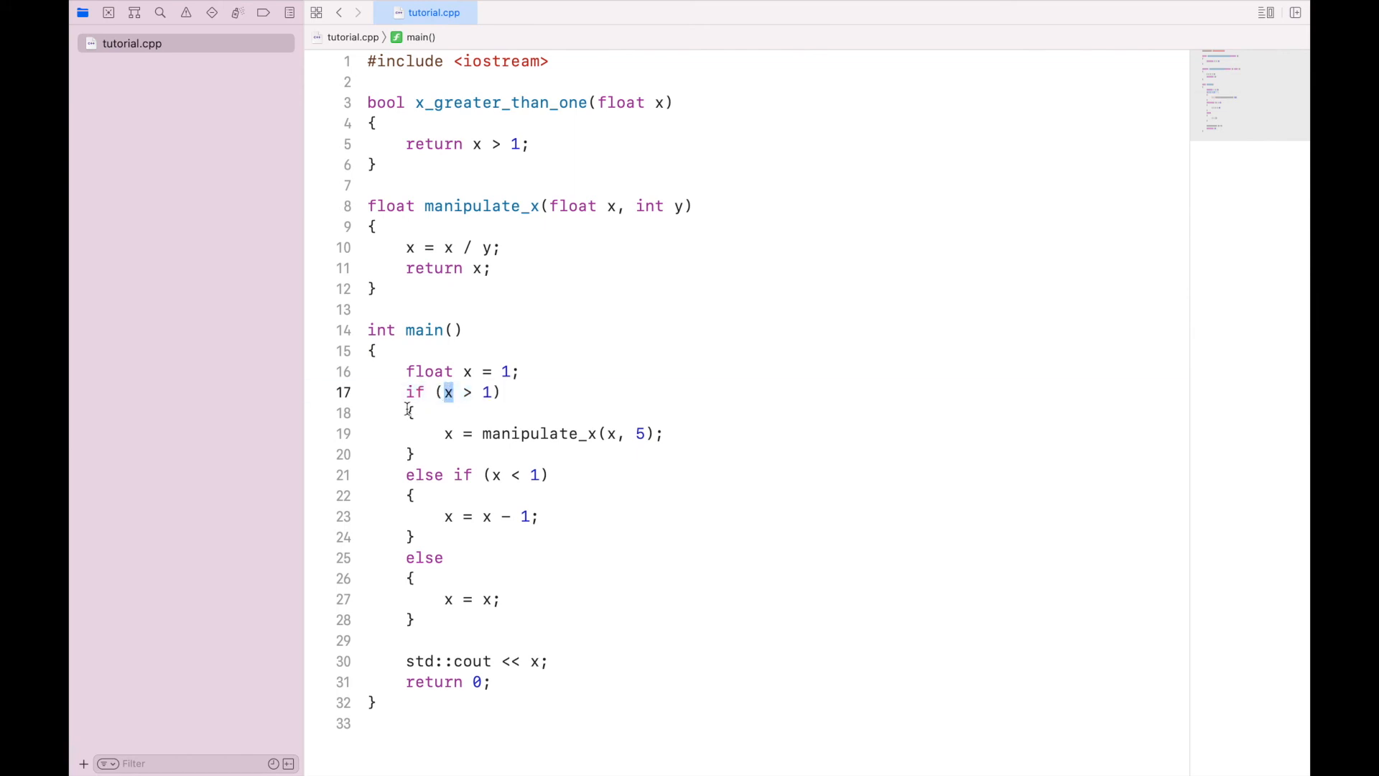
left_click_drag(406, 412, 414, 454)
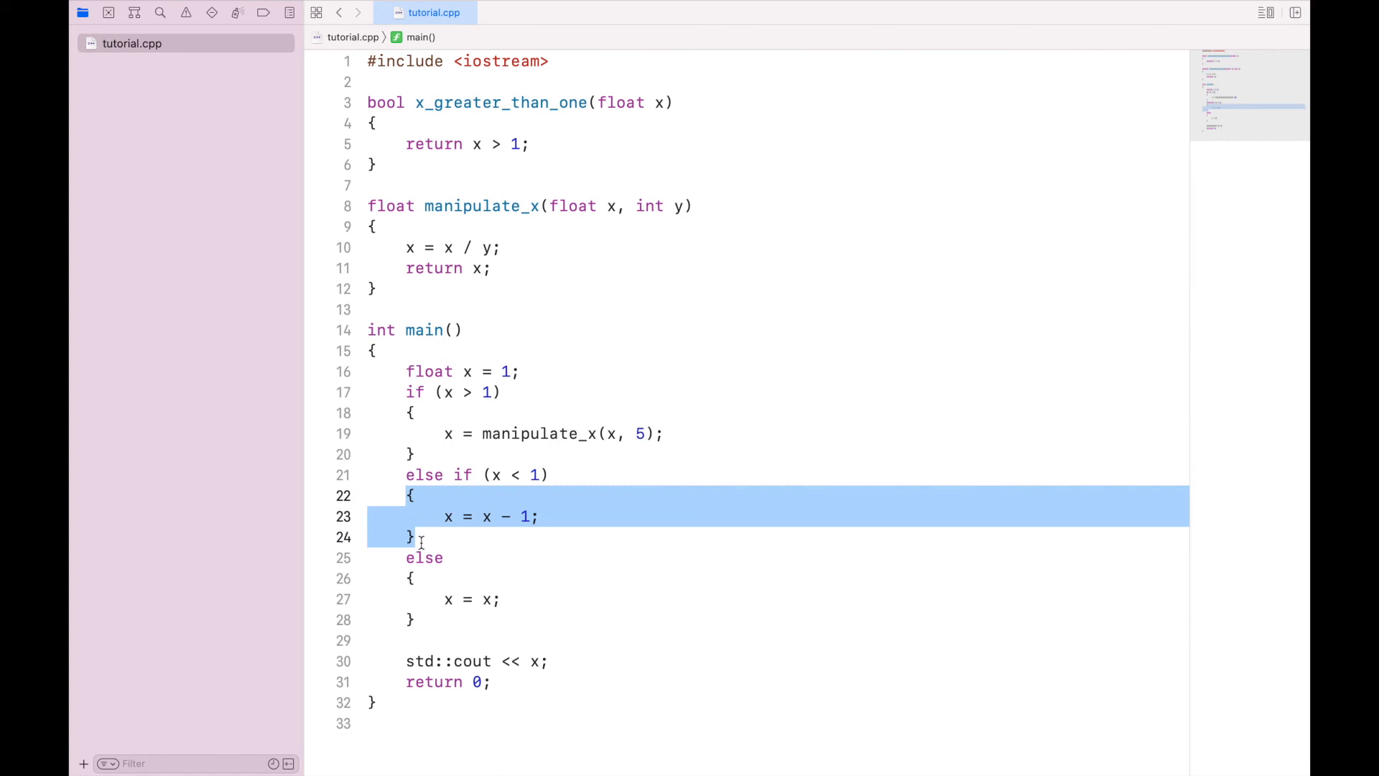
double_click(424, 558)
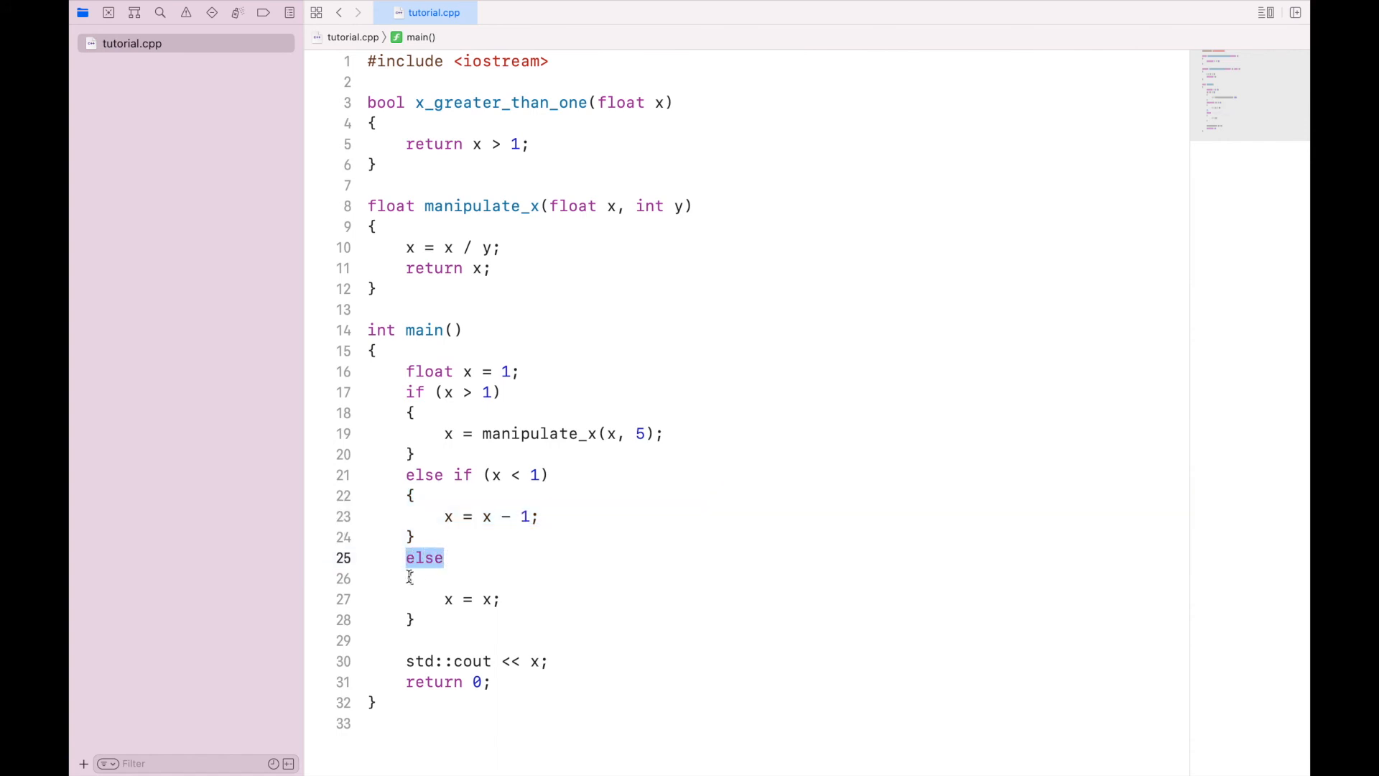
left_click(426, 620)
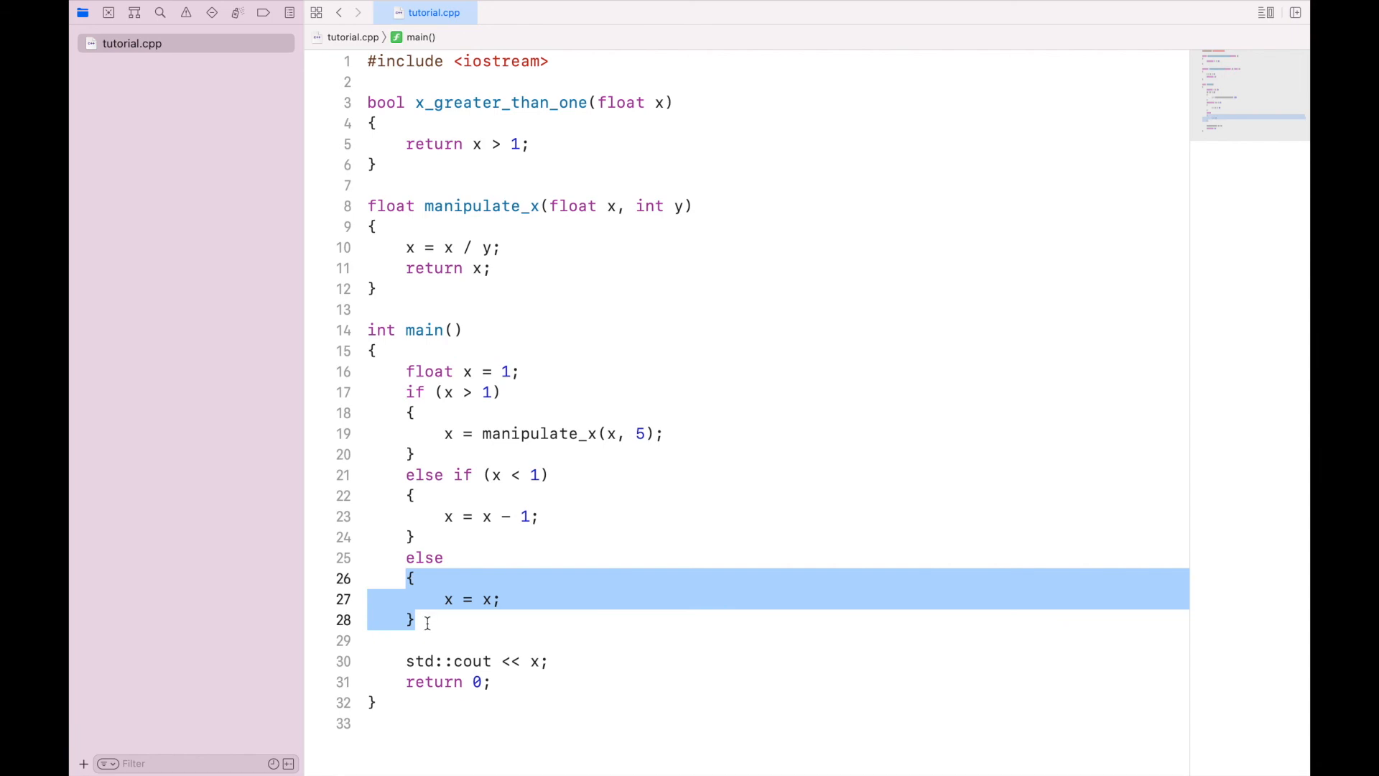